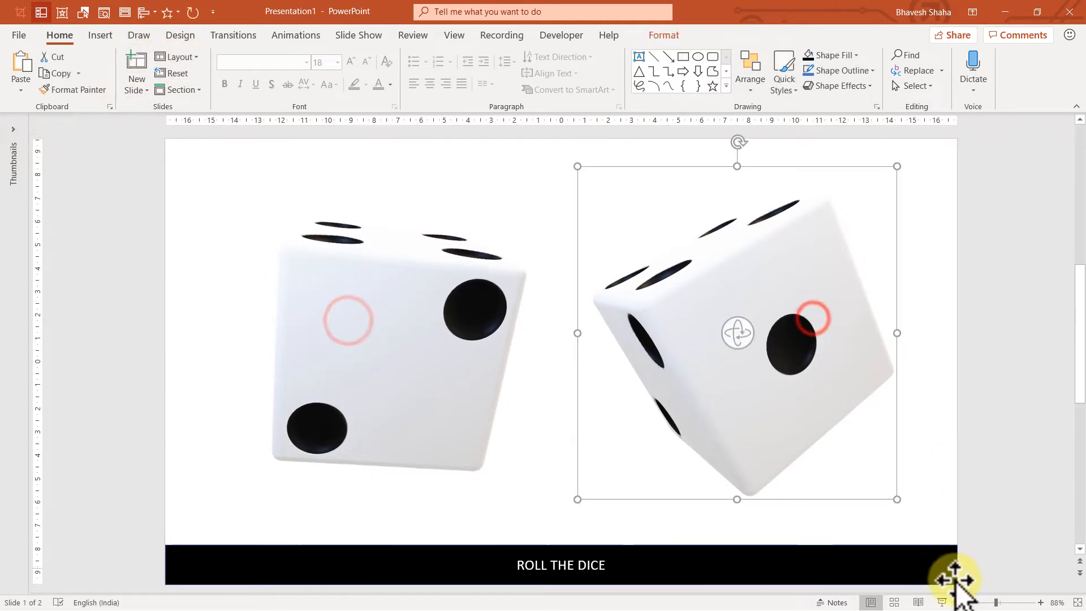
- Run the finished deck's slideshow from slide 2 and roll the dice, then start a new blank presentation
{"action": "left_click", "coordinate": [943, 600]}
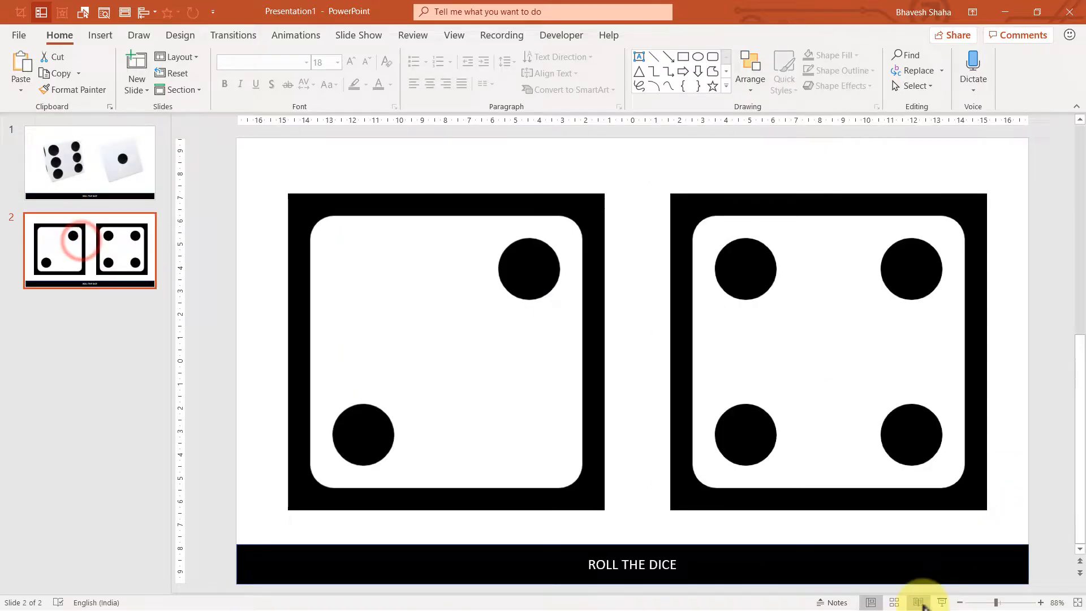
{"action": "left_click", "coordinate": [917, 602]}
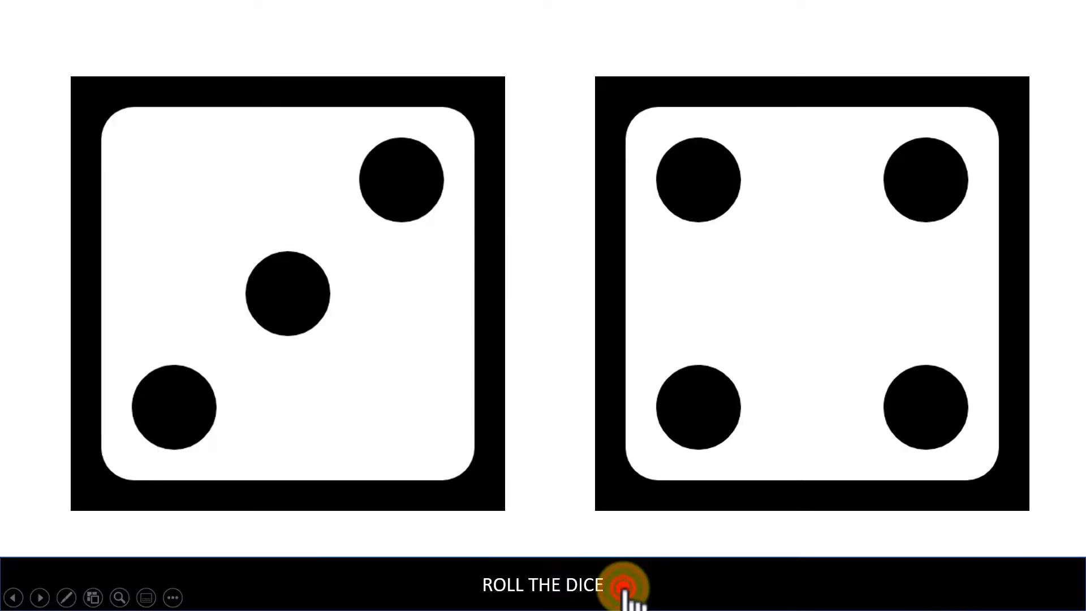
{"action": "left_click", "coordinate": [621, 586]}
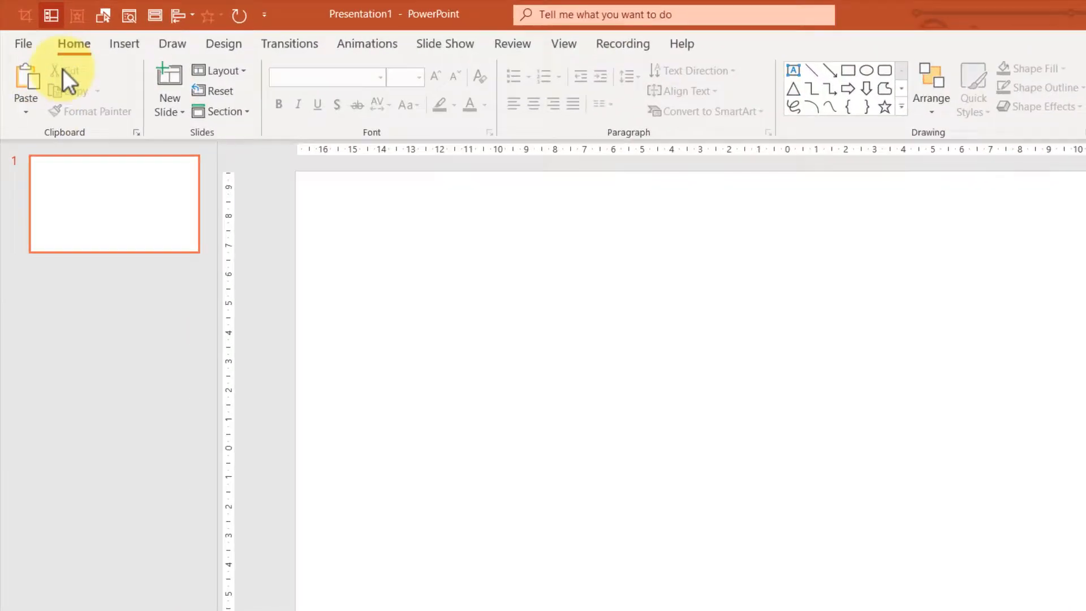
- Insert the white dice from the online 3D Models library (search 'dice') onto the slide
{"action": "left_click", "coordinate": [125, 43]}
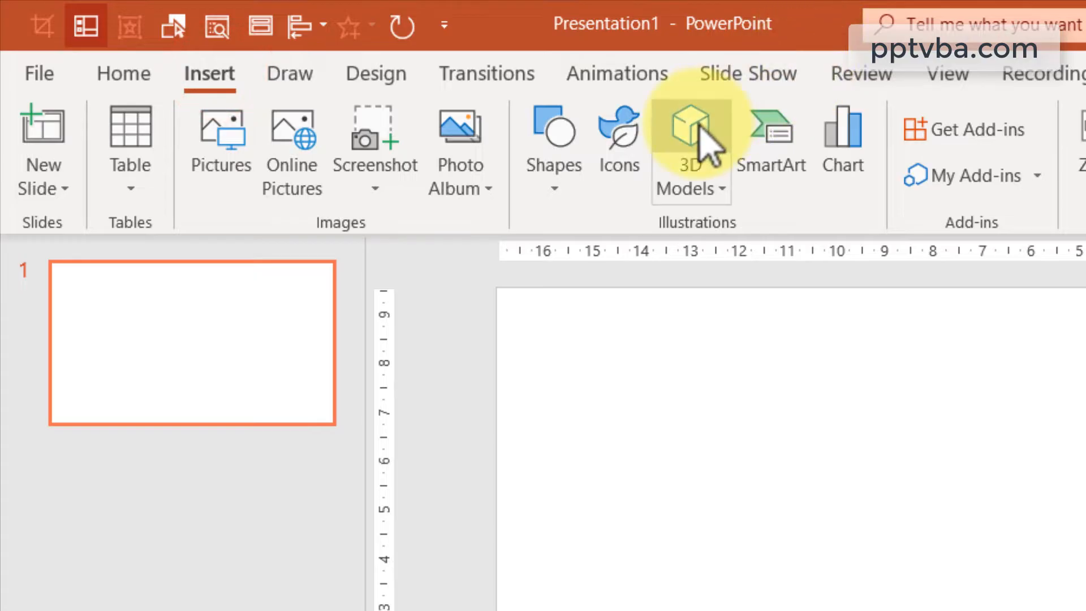
{"action": "left_click", "coordinate": [690, 131]}
{"action": "type", "text": "dice"}
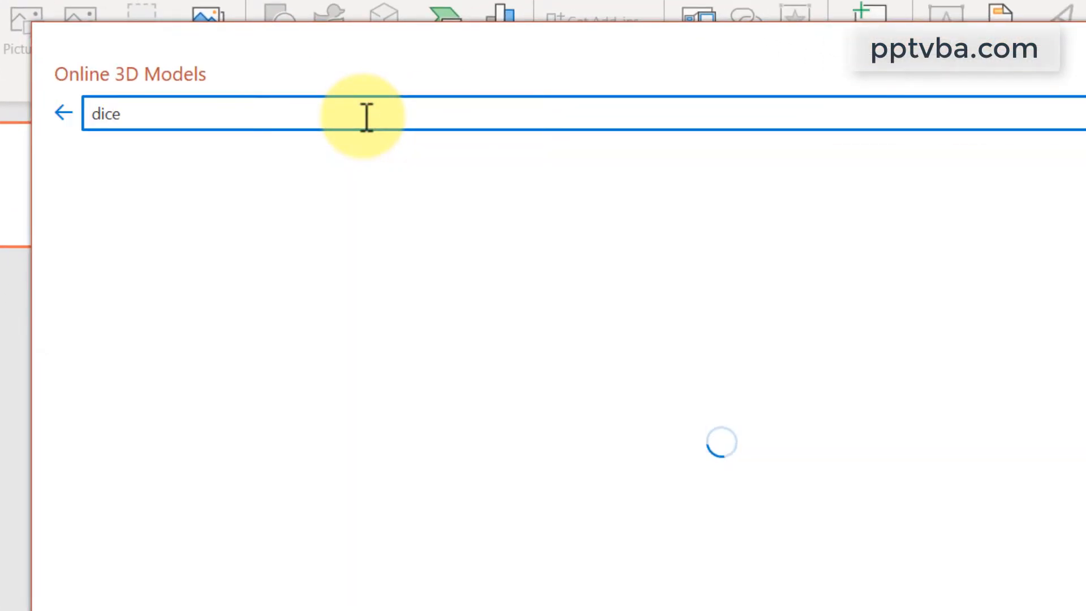
{"action": "left_click", "coordinate": [446, 187]}
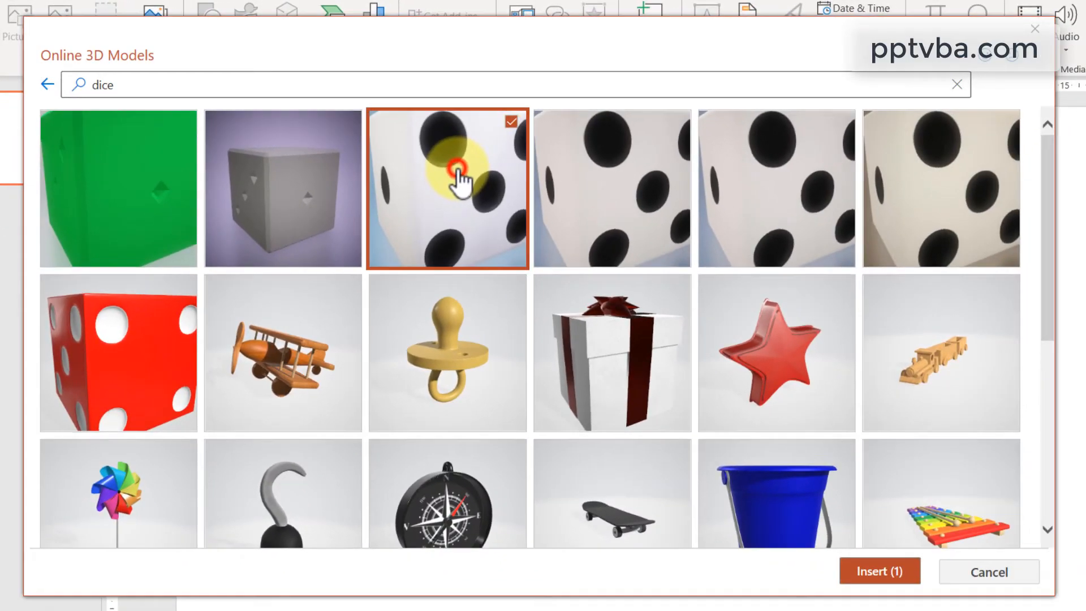
{"action": "mouse_move", "coordinate": [877, 571]}
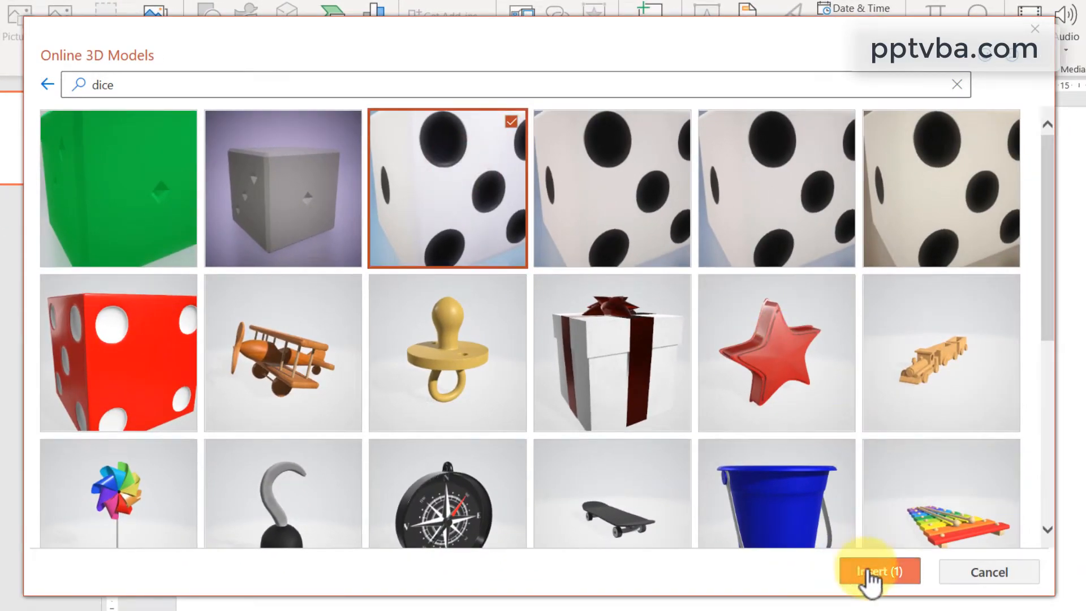
{"action": "left_click", "coordinate": [877, 571]}
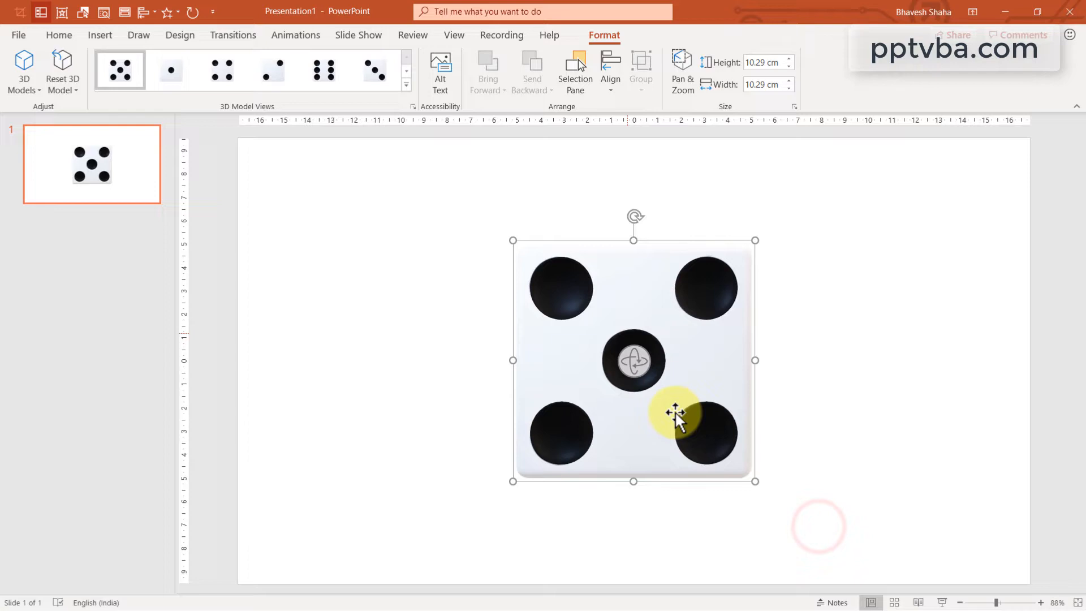
- Rename '3D Model 3' to dice1 in the Selection Pane
{"action": "left_click", "coordinate": [574, 69]}
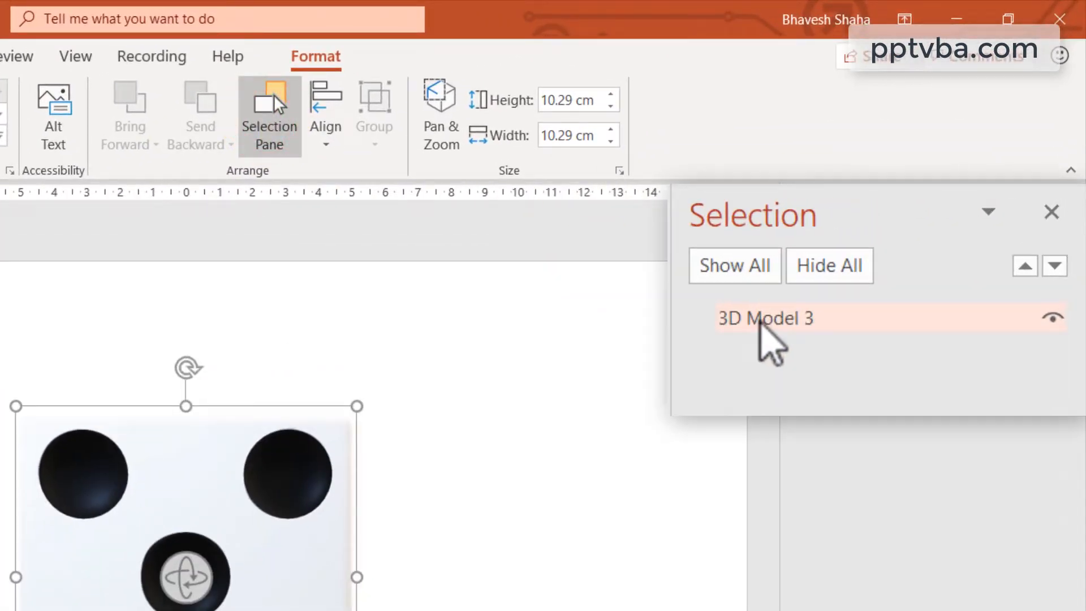
{"action": "double_click", "coordinate": [765, 318]}
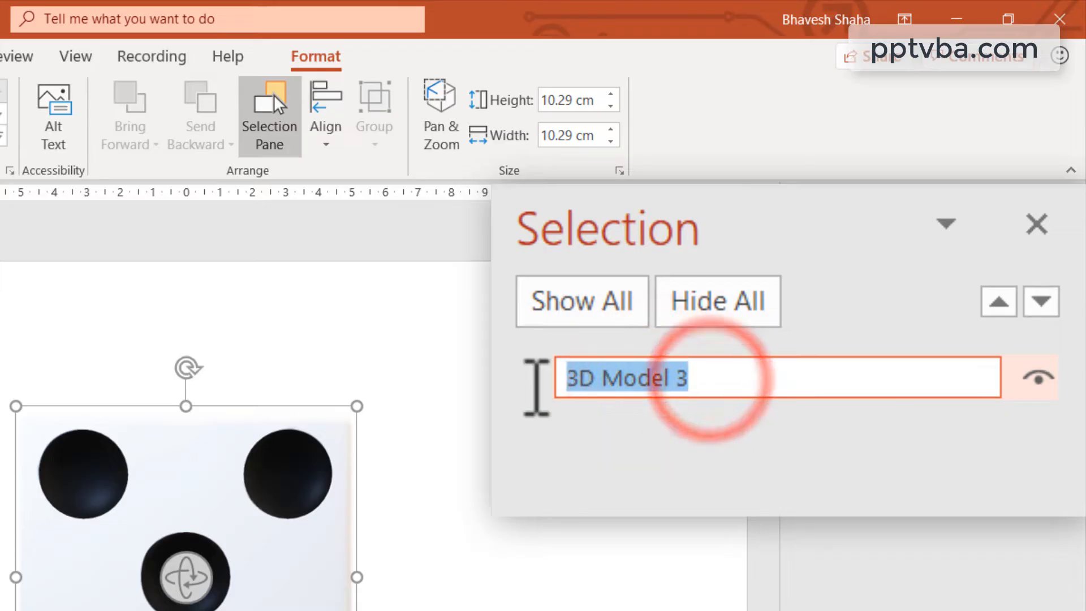
{"action": "type", "text": "dice1"}
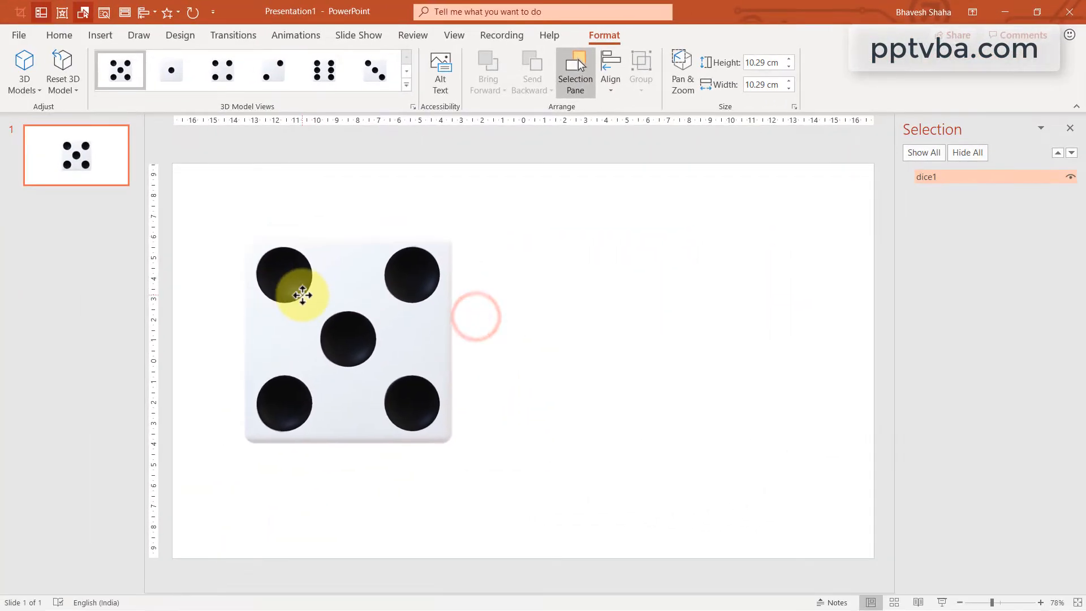
- Ctrl+Shift-drag dice1 to the right to make an aligned copy and begin renaming it dice2
{"action": "left_click", "coordinate": [346, 339]}
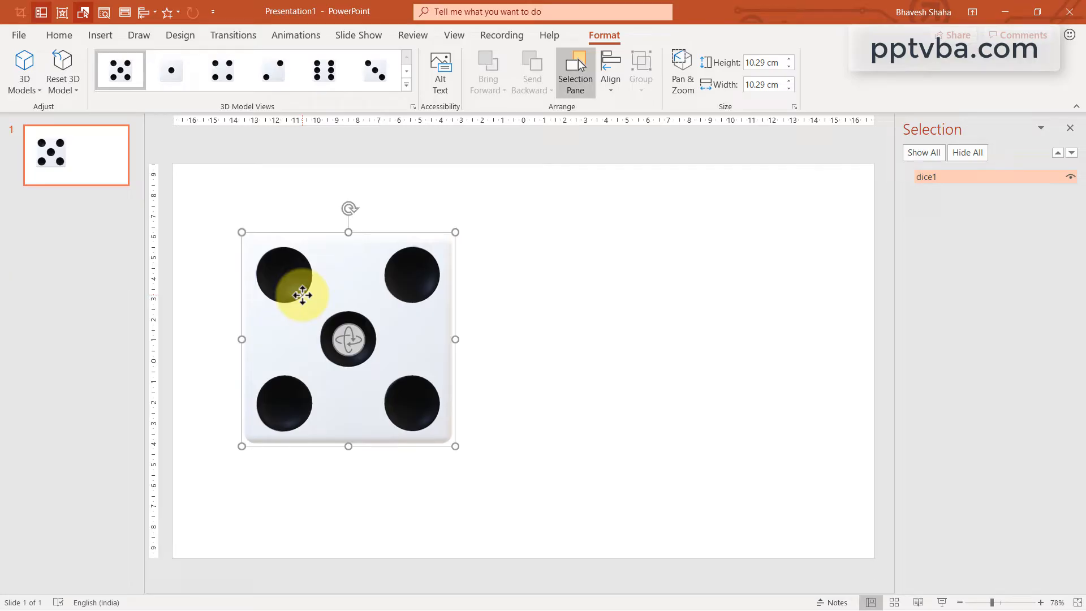
{"action": "key", "text": "ctrl+shift"}
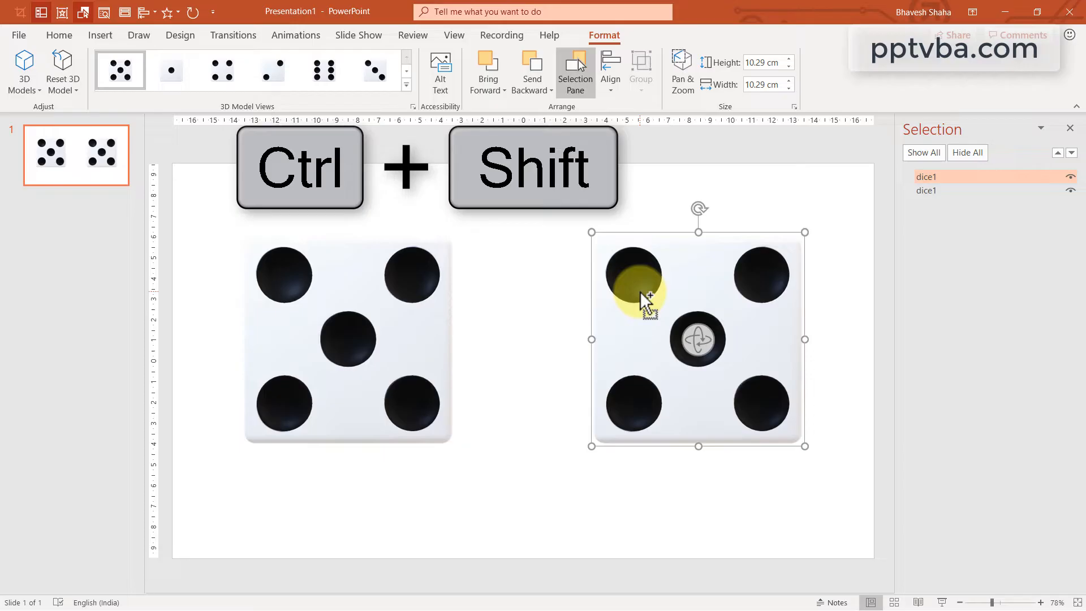
{"action": "double_click", "coordinate": [926, 176]}
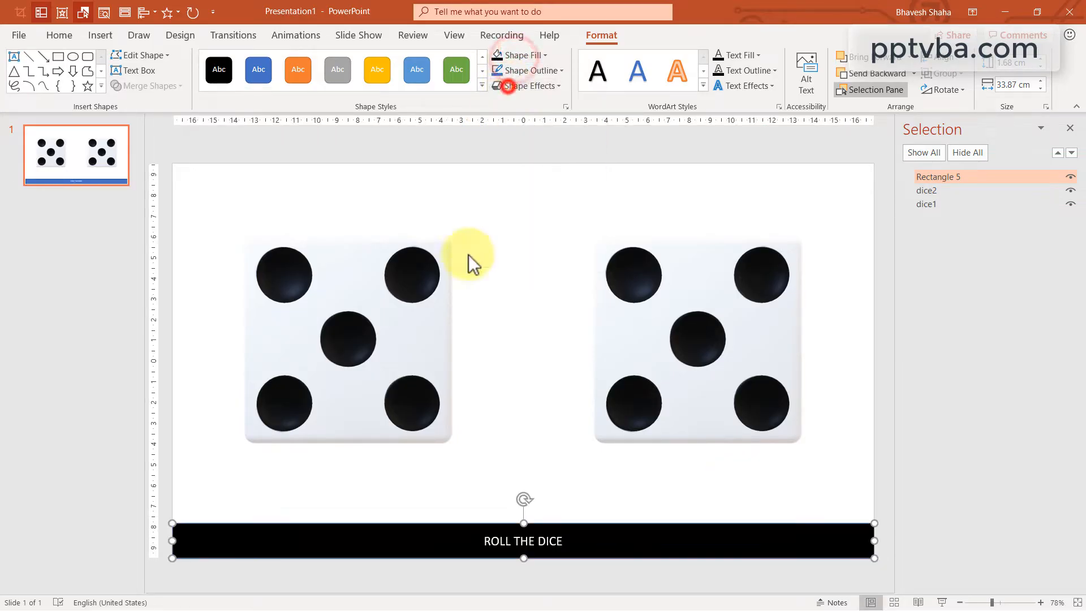
{"action": "mouse_move", "coordinate": [450, 339]}
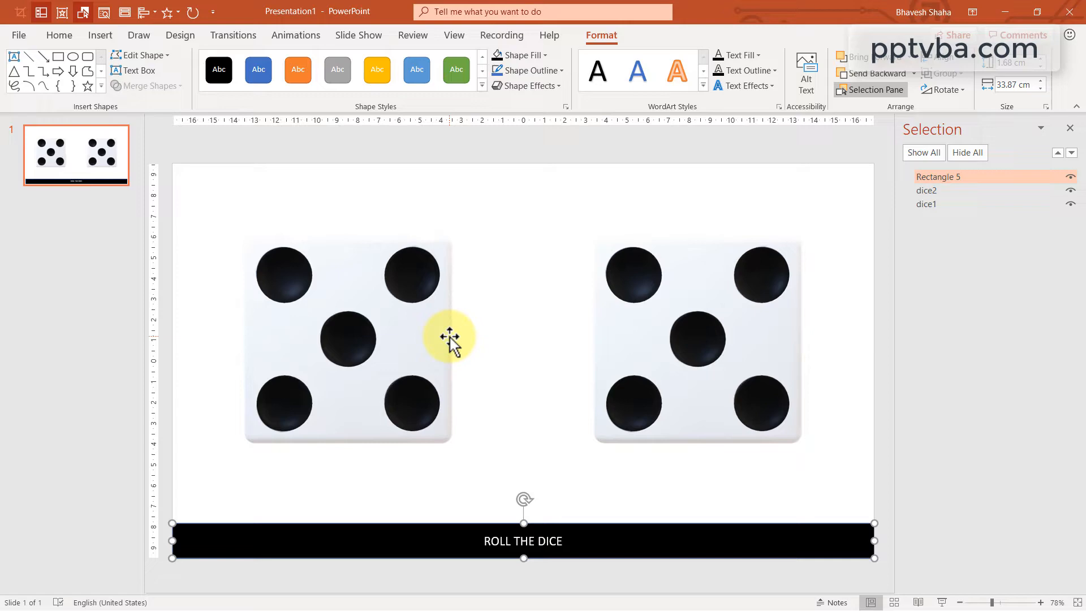
{"action": "mouse_move", "coordinate": [626, 267]}
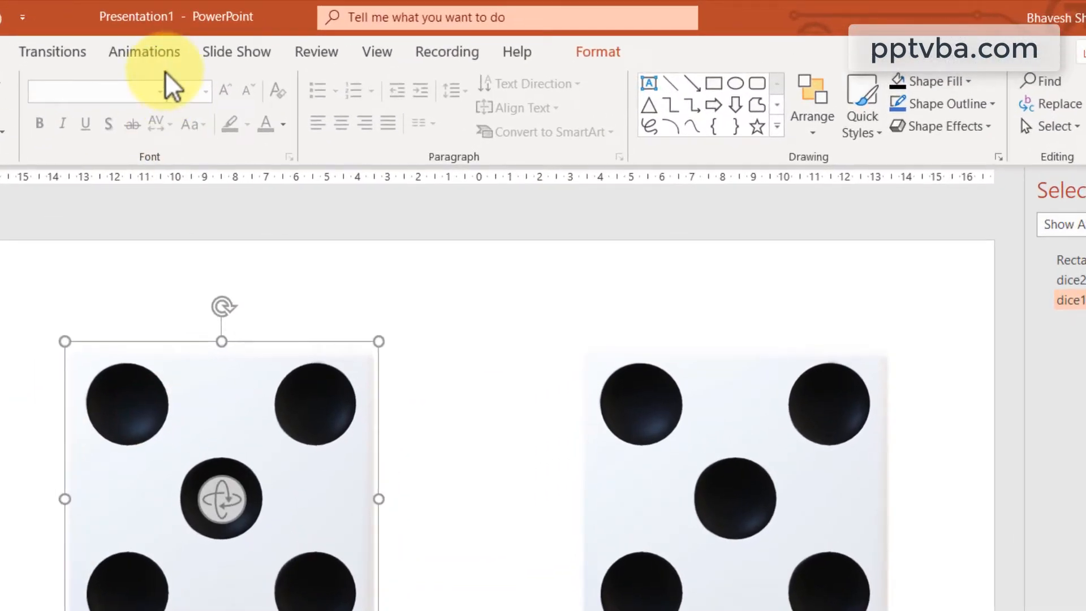
- Give dice1 a Zoom entrance effect, then add a Jump & Turn animation to it
{"action": "left_click", "coordinate": [144, 51]}
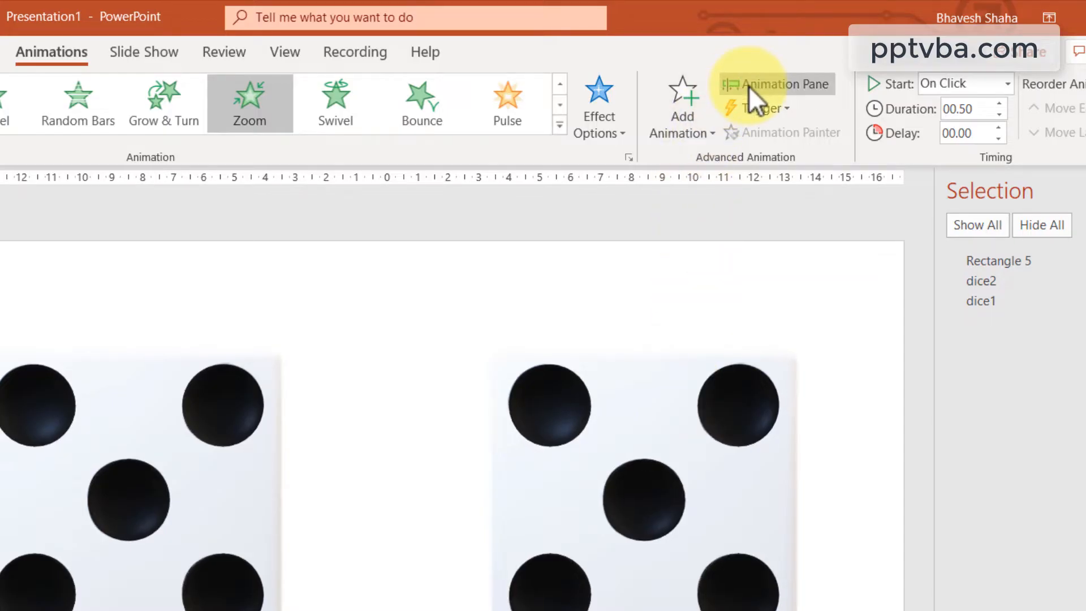
{"action": "left_click", "coordinate": [680, 107]}
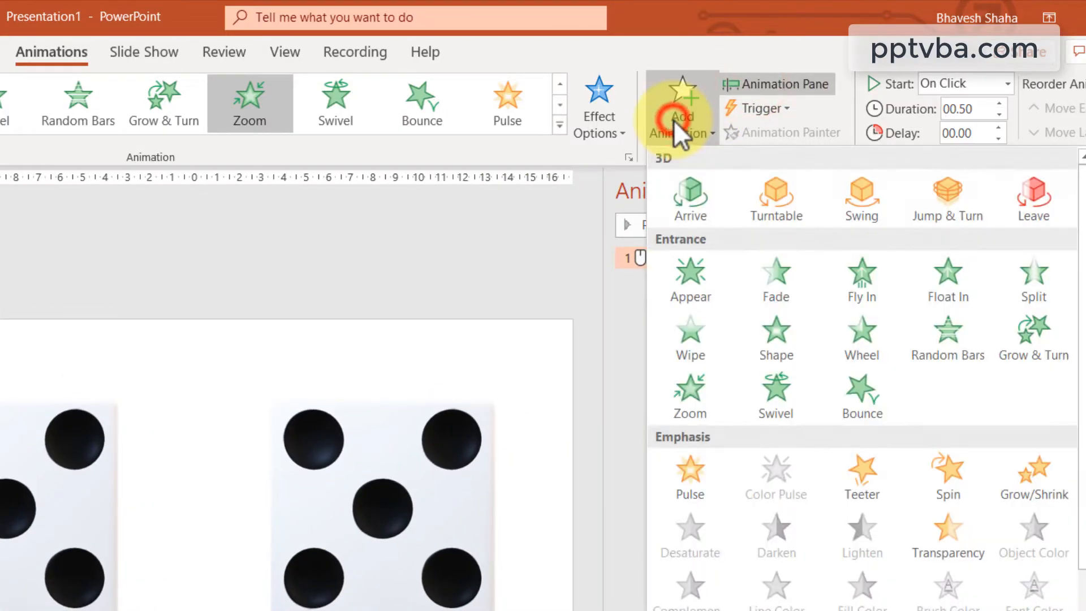
{"action": "left_click", "coordinate": [947, 199]}
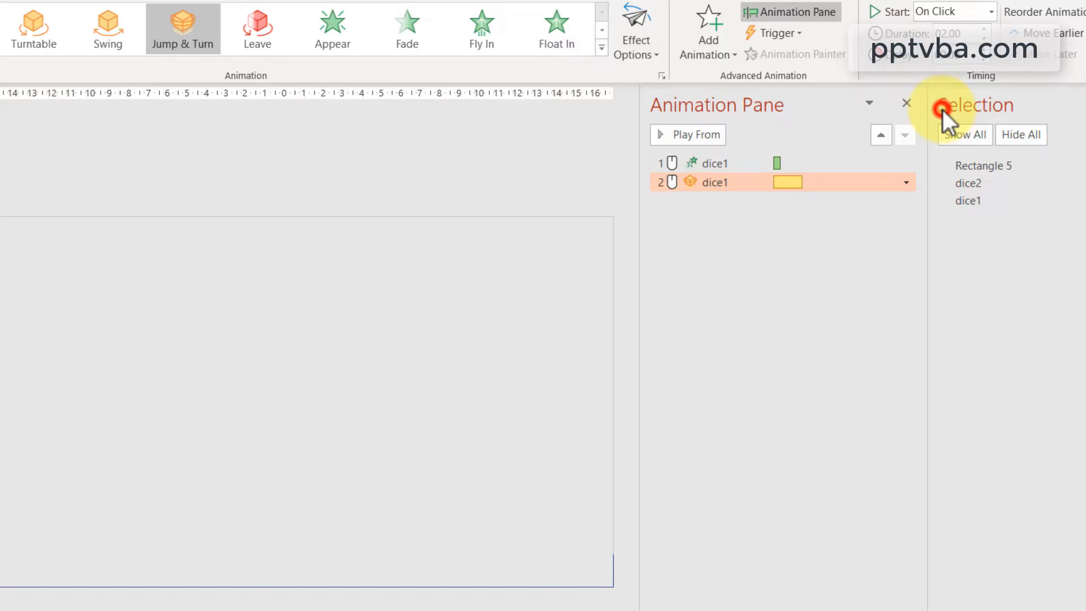
{"action": "left_click", "coordinate": [688, 135]}
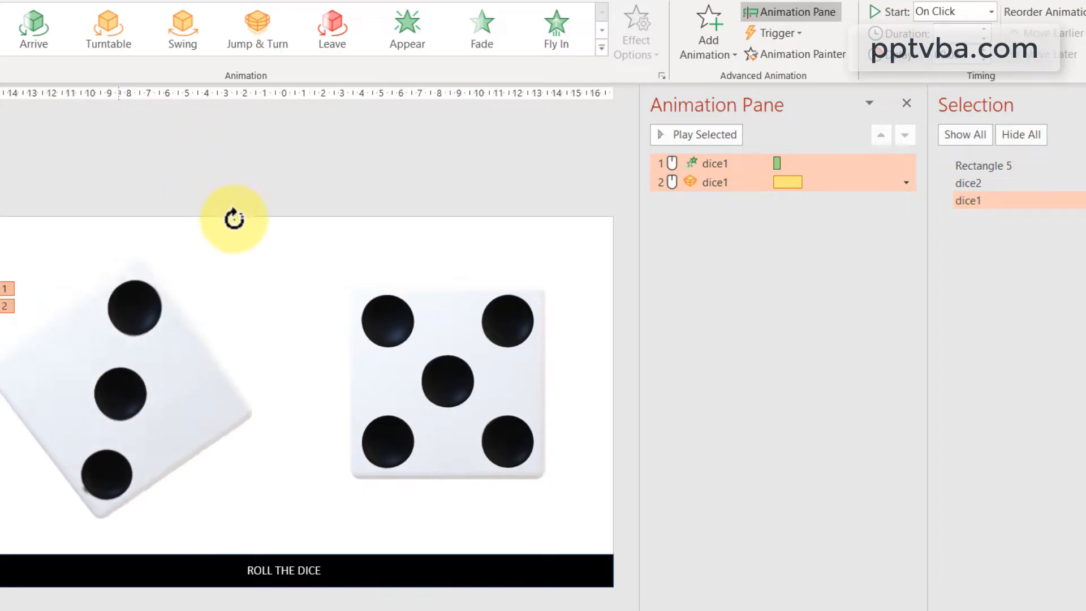
{"action": "mouse_move", "coordinate": [714, 167]}
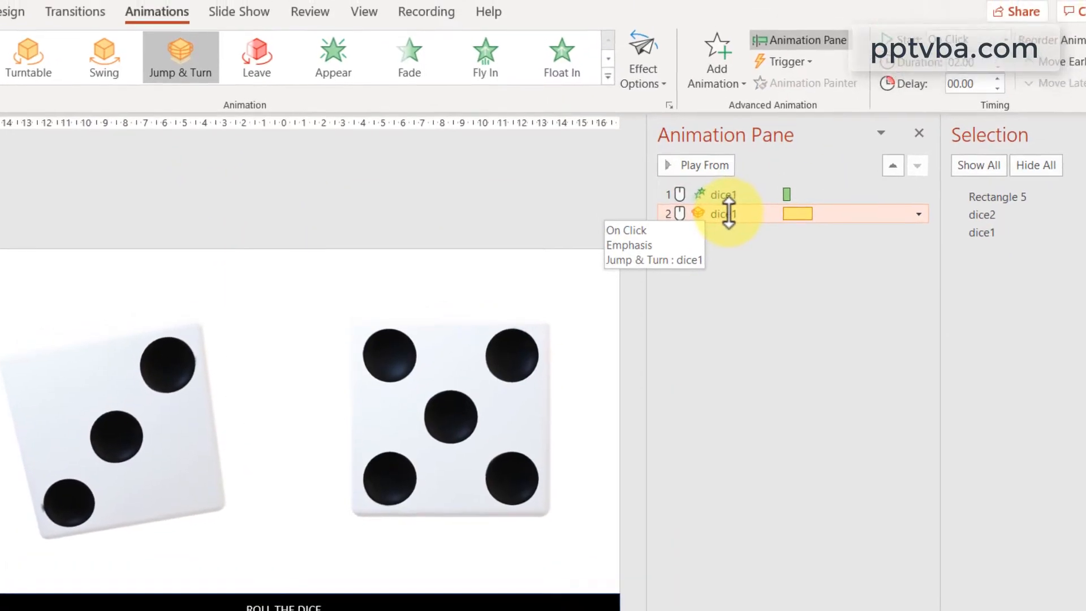
- Set dice1's Jump & Turn to start With Previous so it plays with the entrance
{"action": "left_click", "coordinate": [1004, 77]}
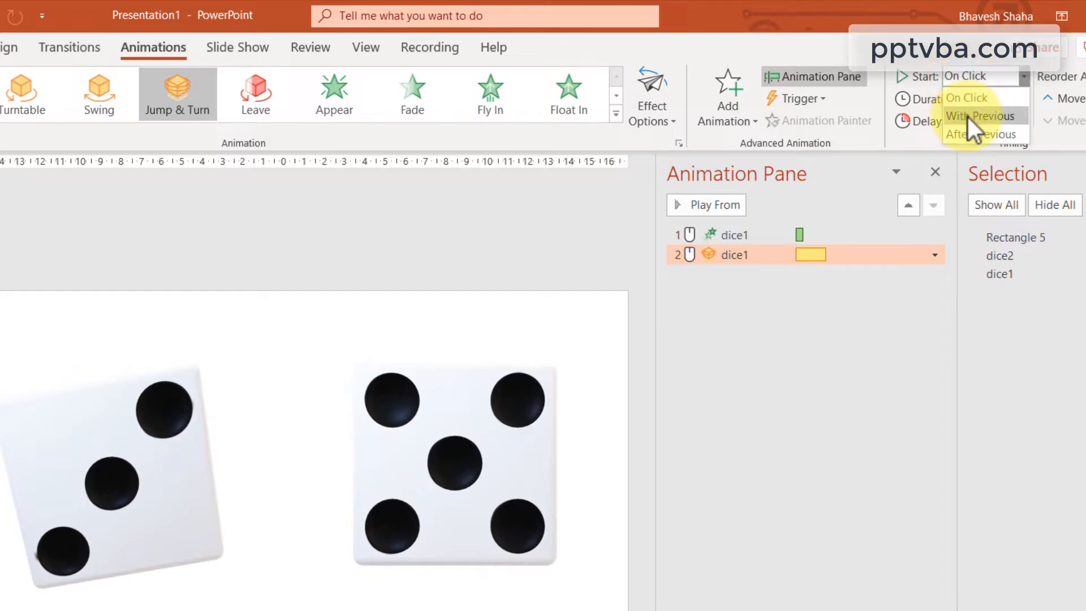
{"action": "left_click", "coordinate": [979, 116]}
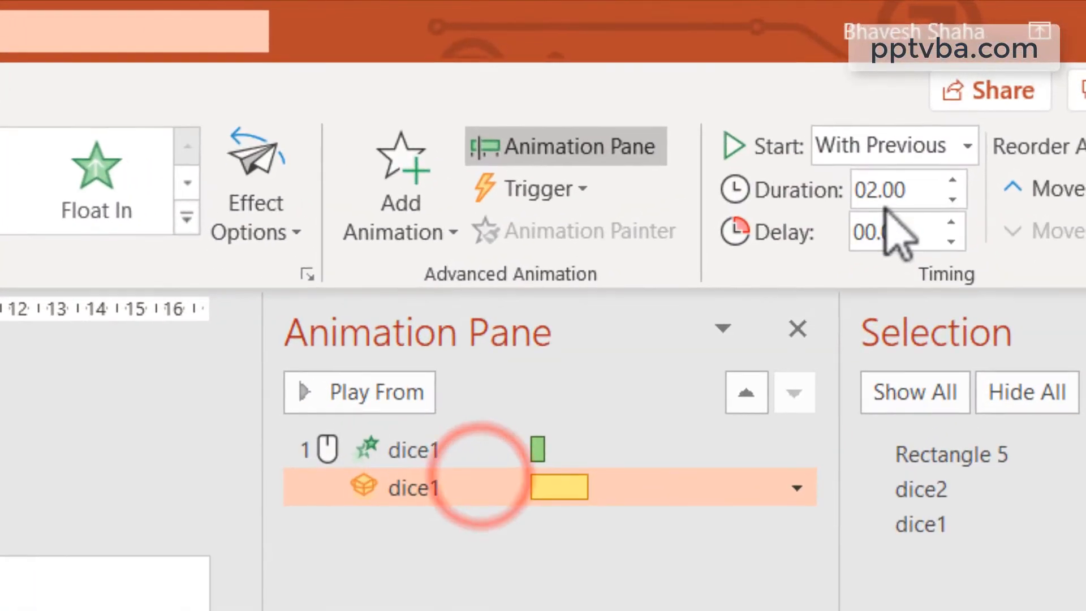
{"action": "left_click", "coordinate": [415, 449]}
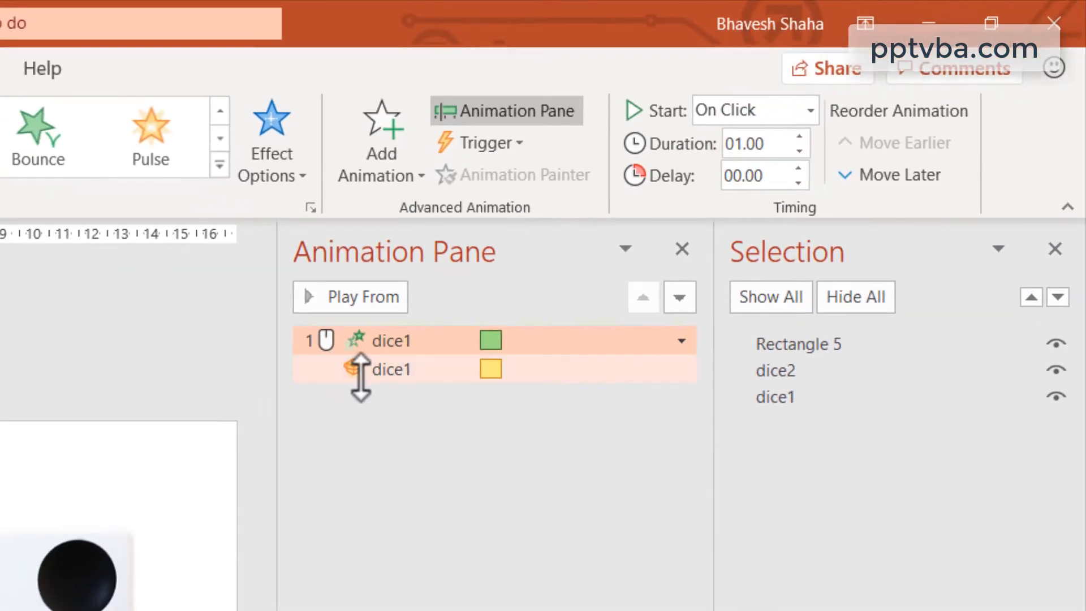
- Set the dice1 spin's Effect Options direction to Clockwise
{"action": "left_click", "coordinate": [390, 368]}
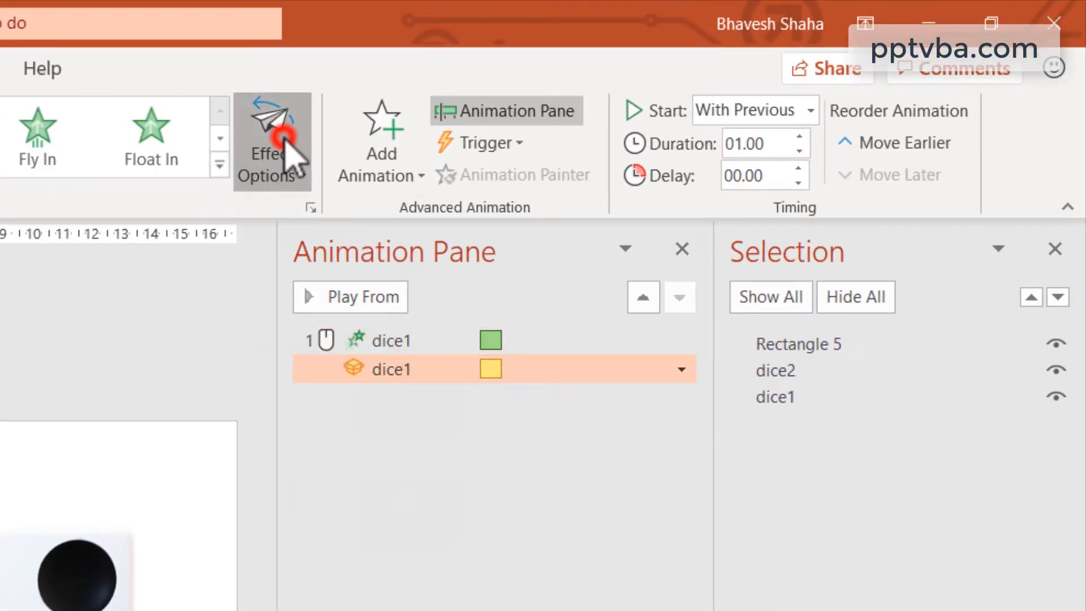
{"action": "left_click", "coordinate": [272, 138]}
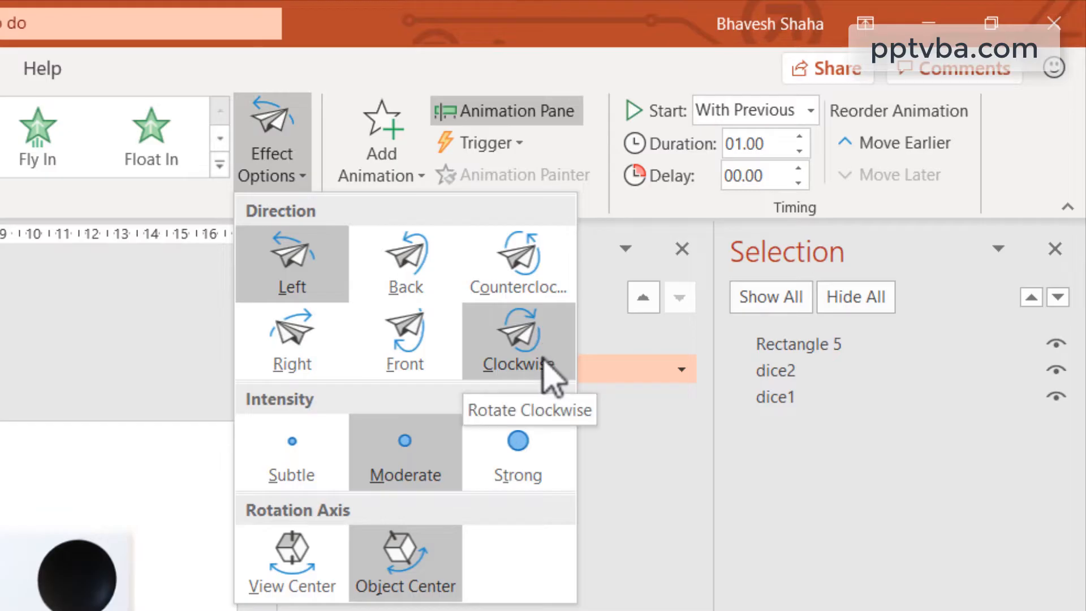
{"action": "left_click", "coordinate": [517, 339]}
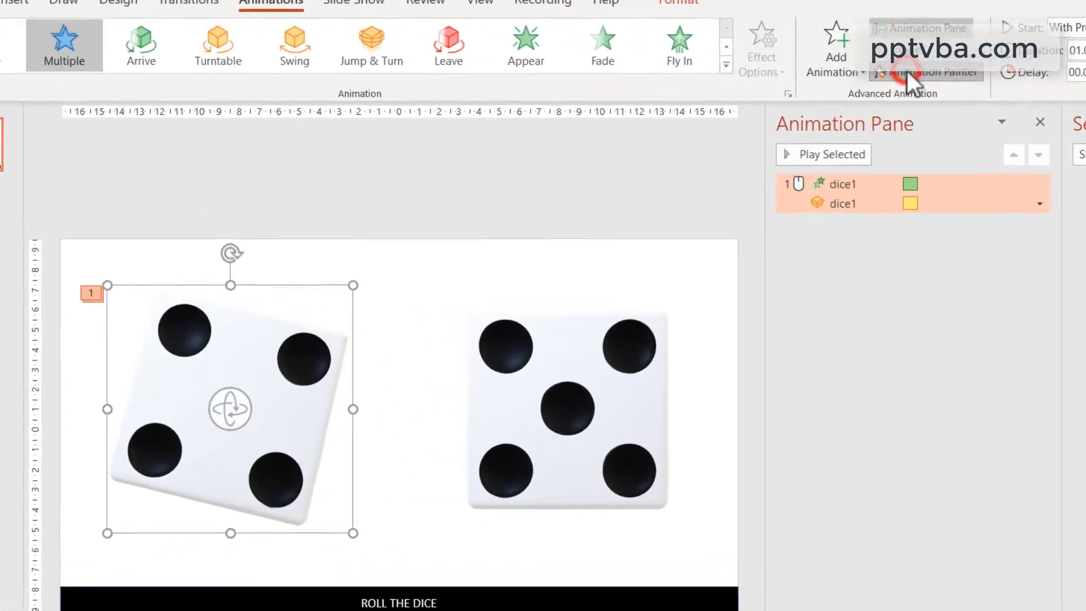
- Copy dice1's animations onto dice2 with Animation Painter and start dice2's entrance With Previous
{"action": "left_click", "coordinate": [822, 153]}
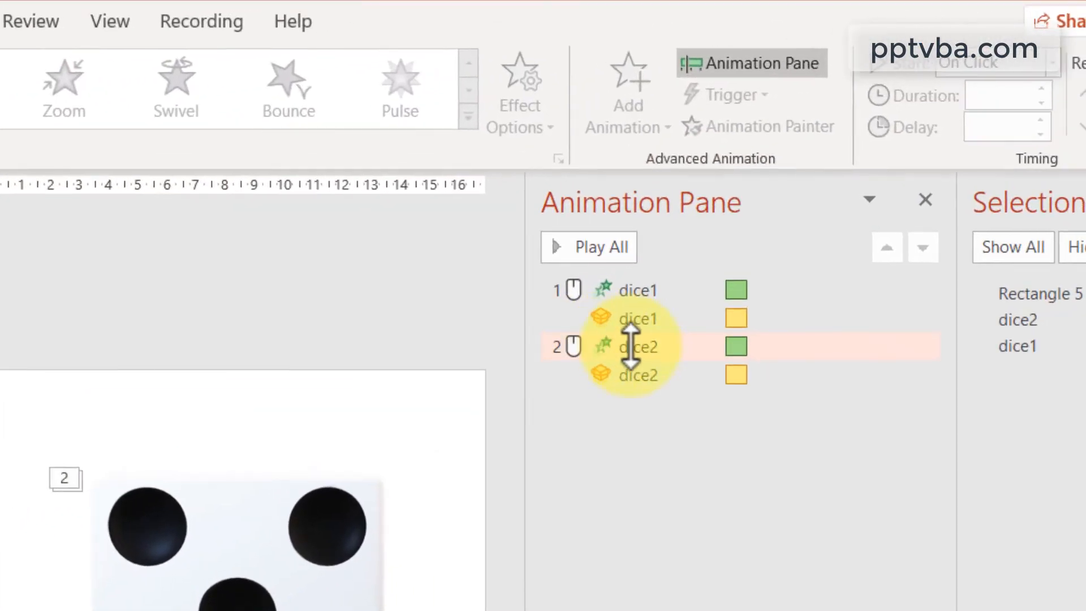
{"action": "left_click", "coordinate": [924, 346]}
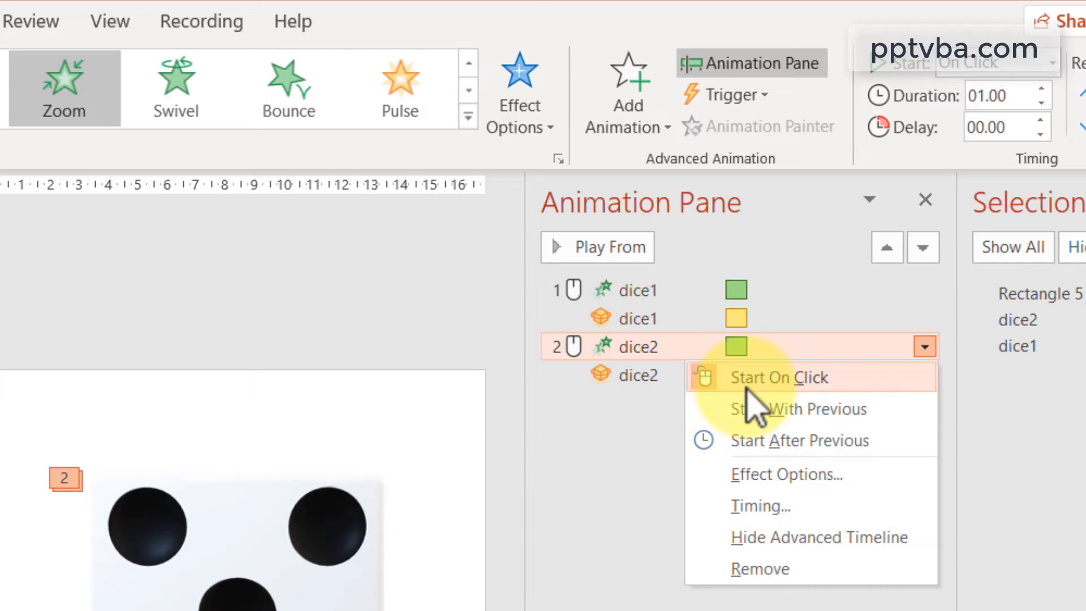
{"action": "left_click", "coordinate": [798, 409]}
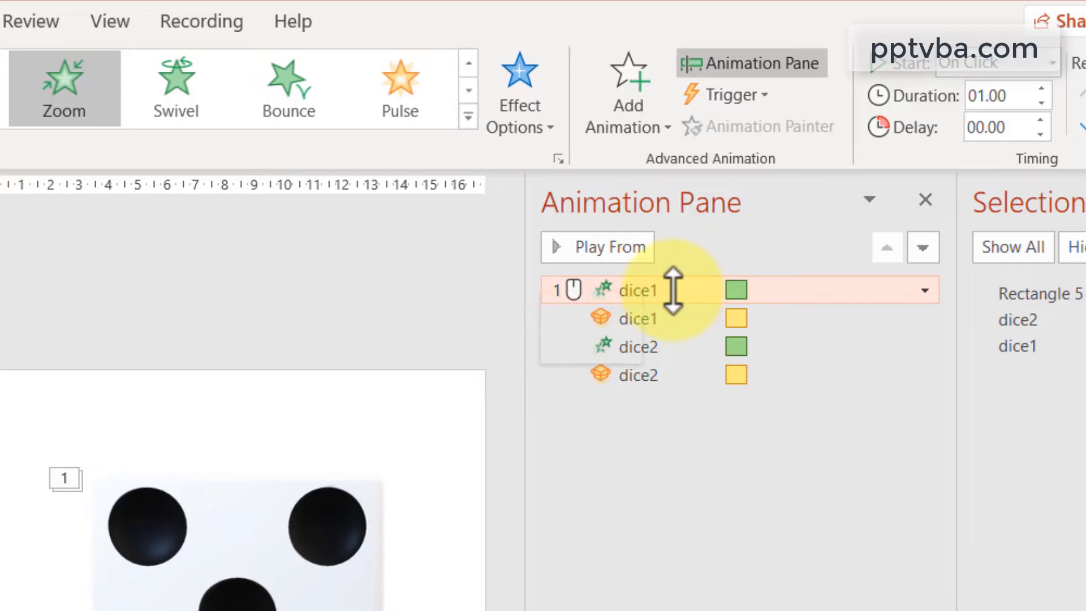
- Trigger all four dice animations On Click of Rectangle 5, the ROLL THE DICE bar
{"action": "key", "text": "shift"}
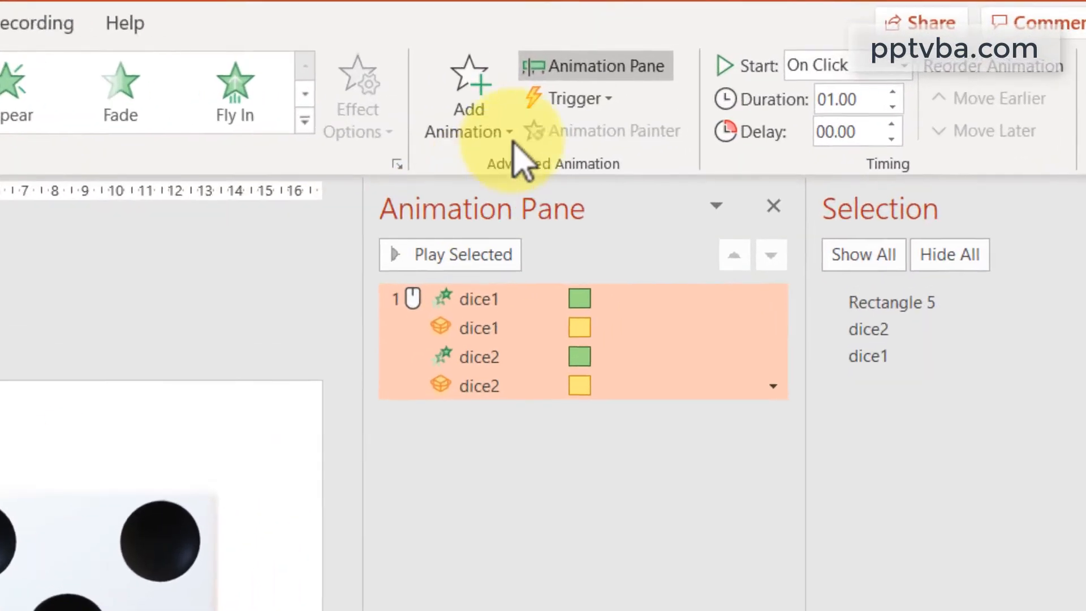
{"action": "left_click", "coordinate": [568, 97]}
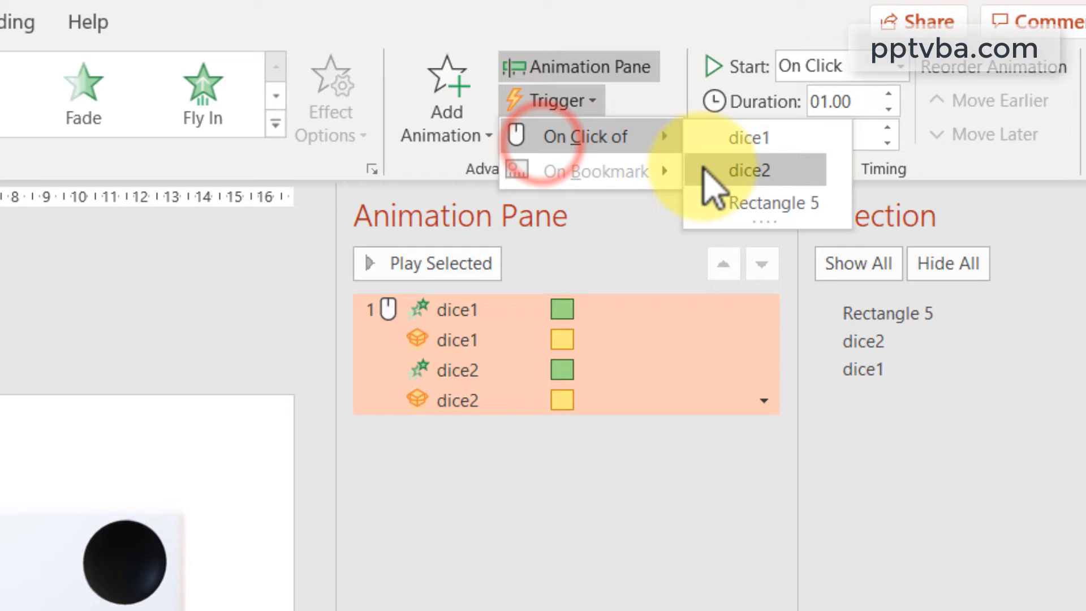
{"action": "left_click", "coordinate": [767, 202]}
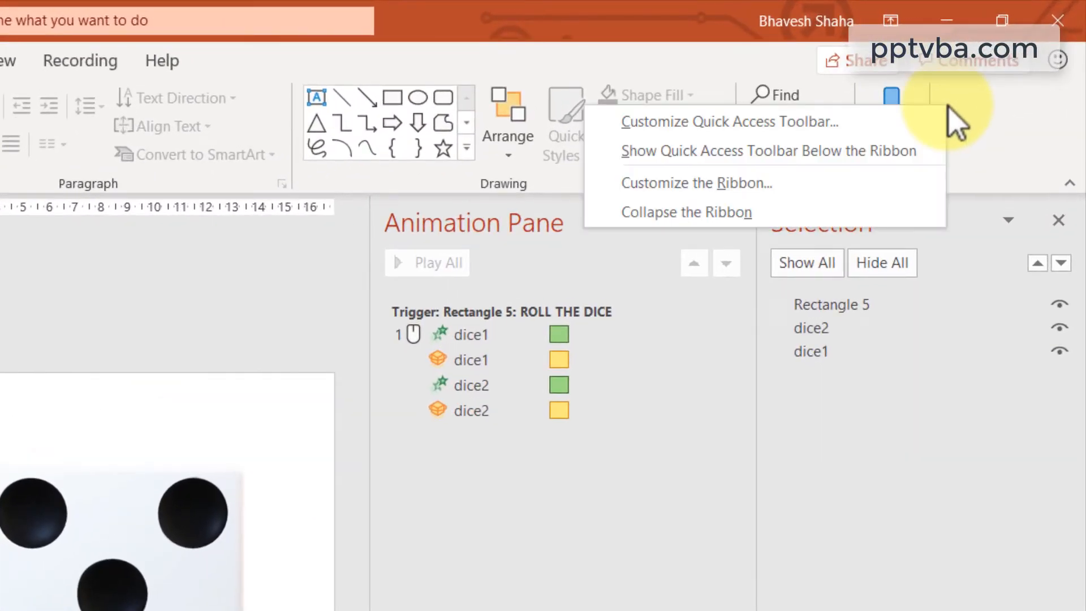
- Enable the Developer tab through Customize the Ribbon
{"action": "left_click", "coordinate": [741, 173]}
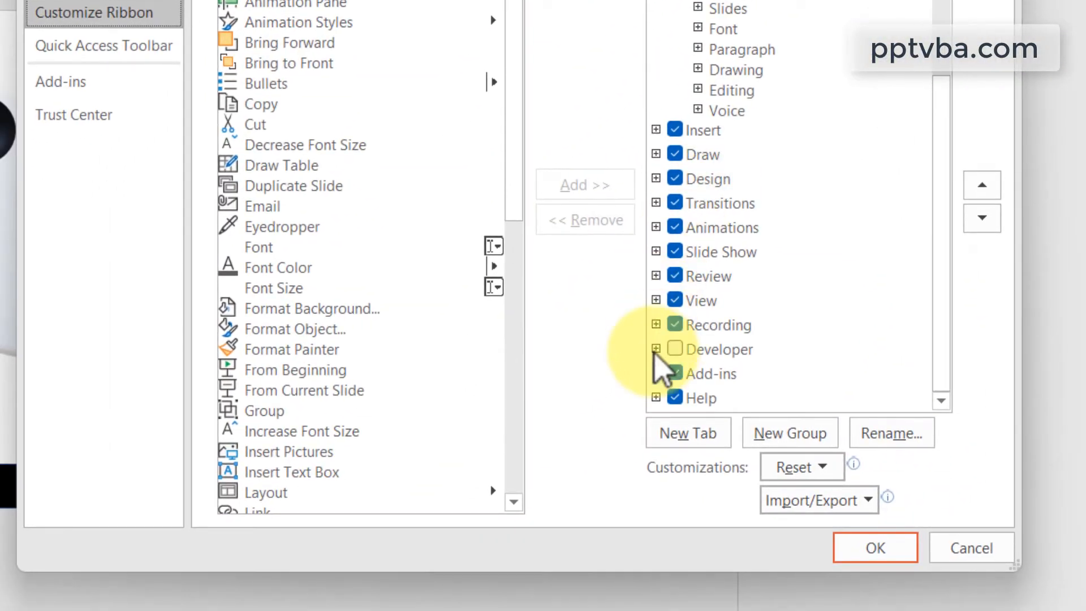
{"action": "left_click", "coordinate": [676, 349]}
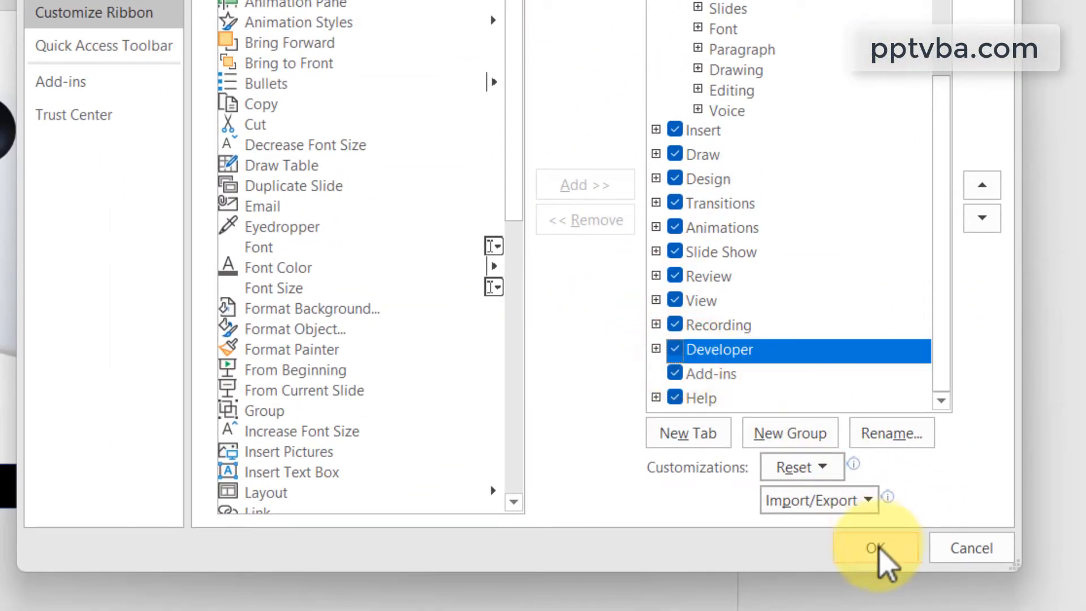
{"action": "left_click", "coordinate": [878, 547]}
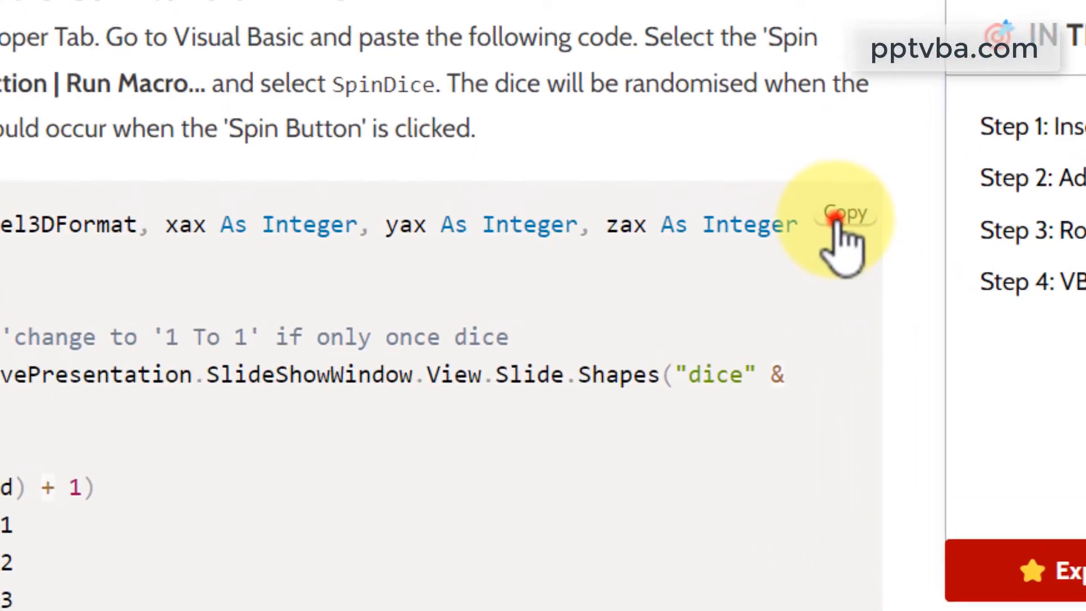
- Copy the SpinDice VBA code block from the pptvba.com page
{"action": "left_click", "coordinate": [843, 213]}
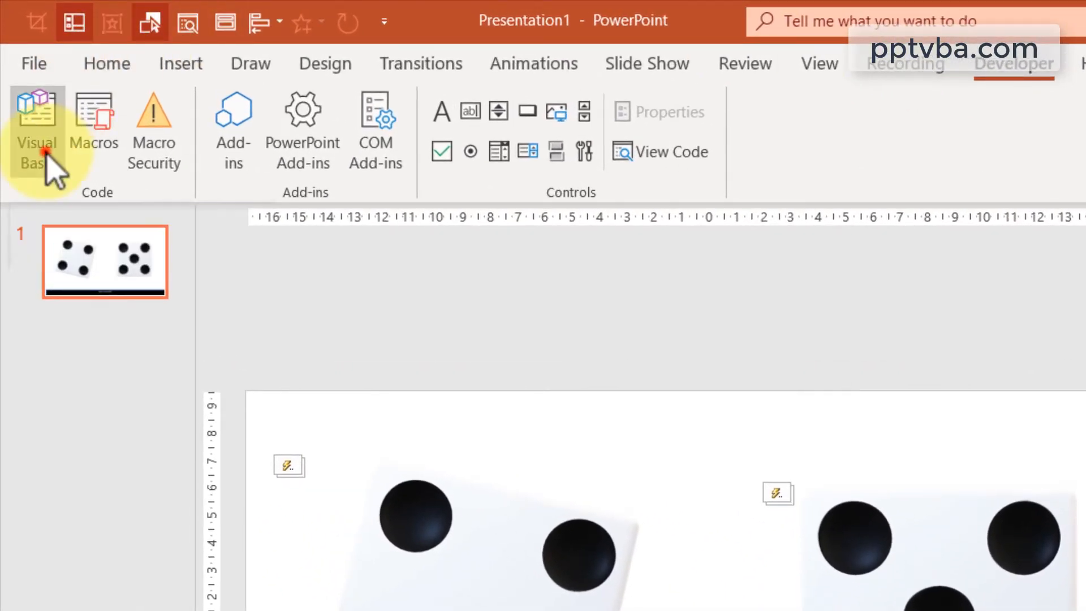
- Open the Visual Basic editor and insert a new module into the VBAProject
{"action": "left_click", "coordinate": [36, 128]}
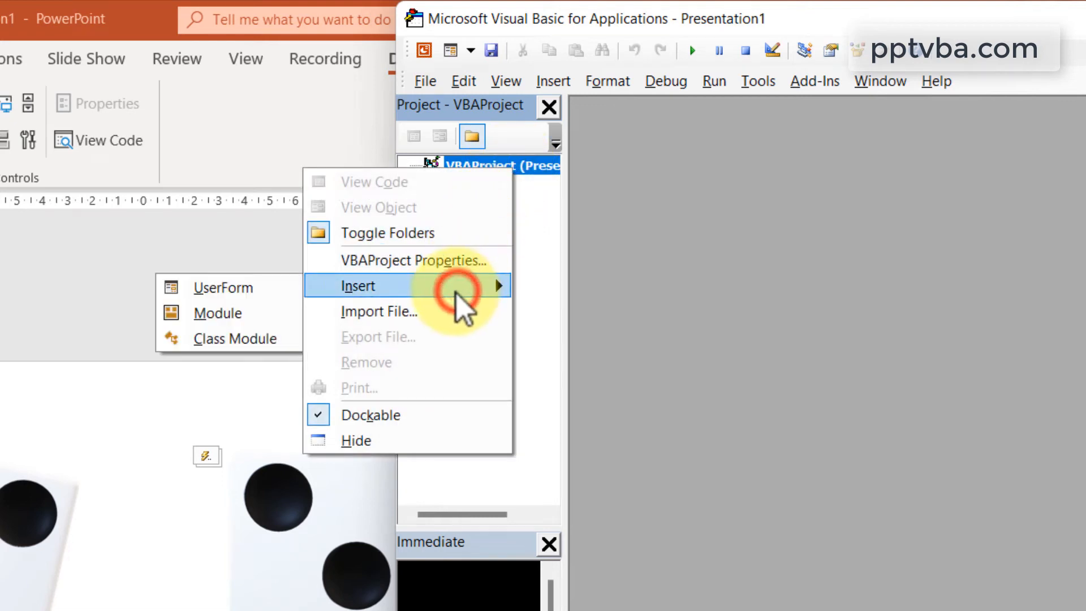
{"action": "left_click", "coordinate": [218, 312]}
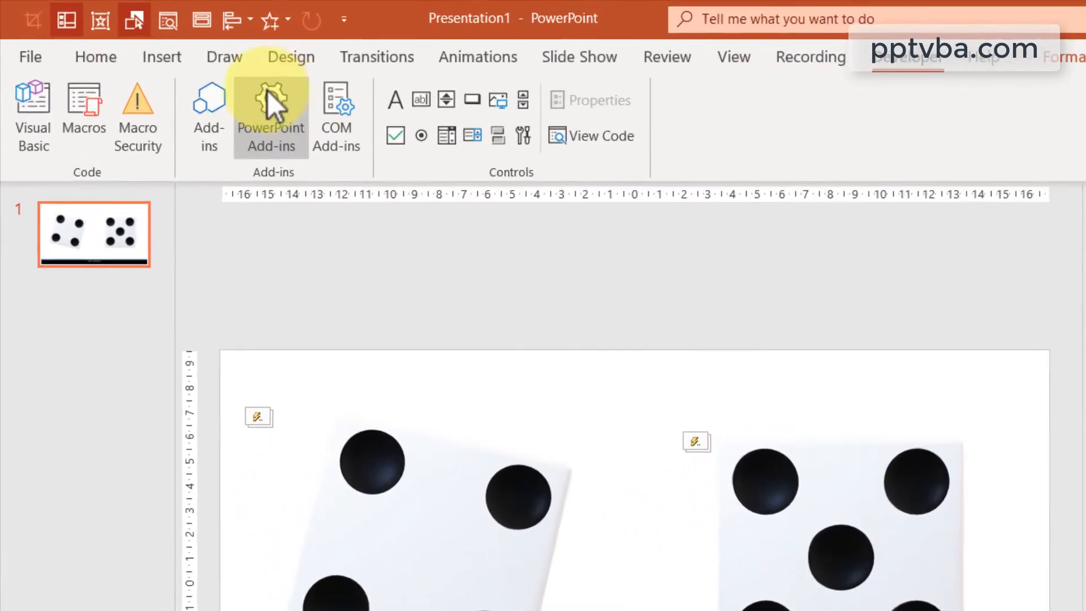
- Set the ROLL THE DICE bar's action to Run macro SpinDice, then start the slide show to test it
{"action": "left_click", "coordinate": [161, 57]}
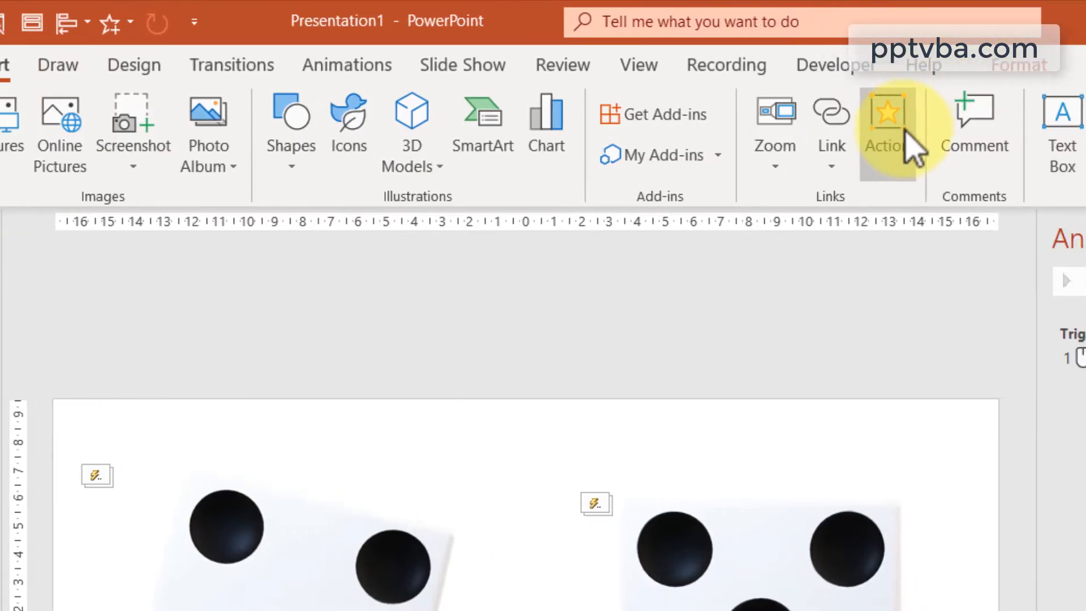
{"action": "left_click", "coordinate": [883, 132]}
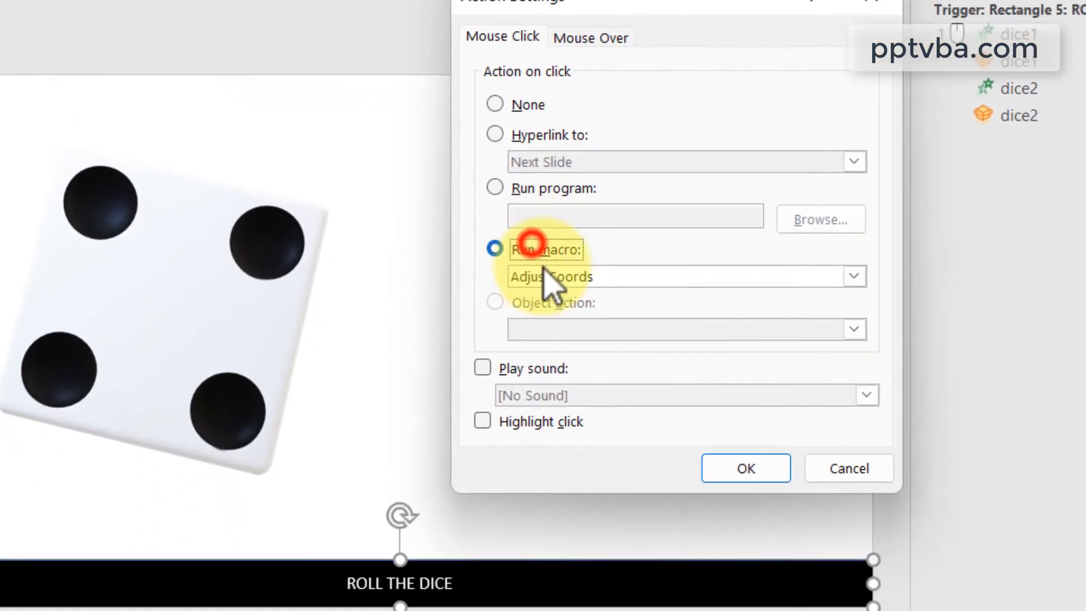
{"action": "left_click", "coordinate": [853, 276]}
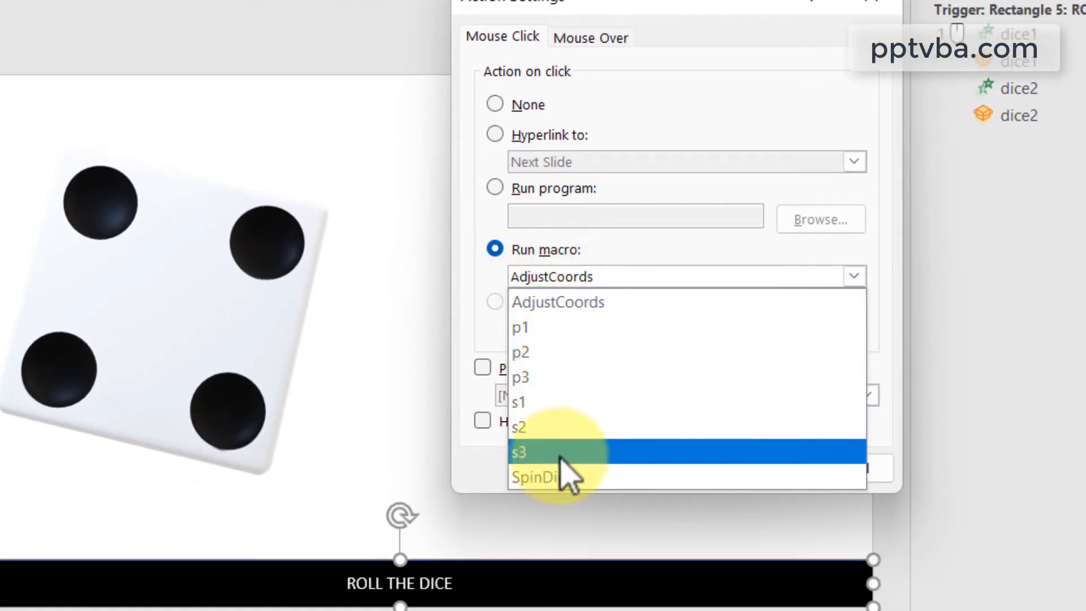
{"action": "mouse_move", "coordinate": [554, 477]}
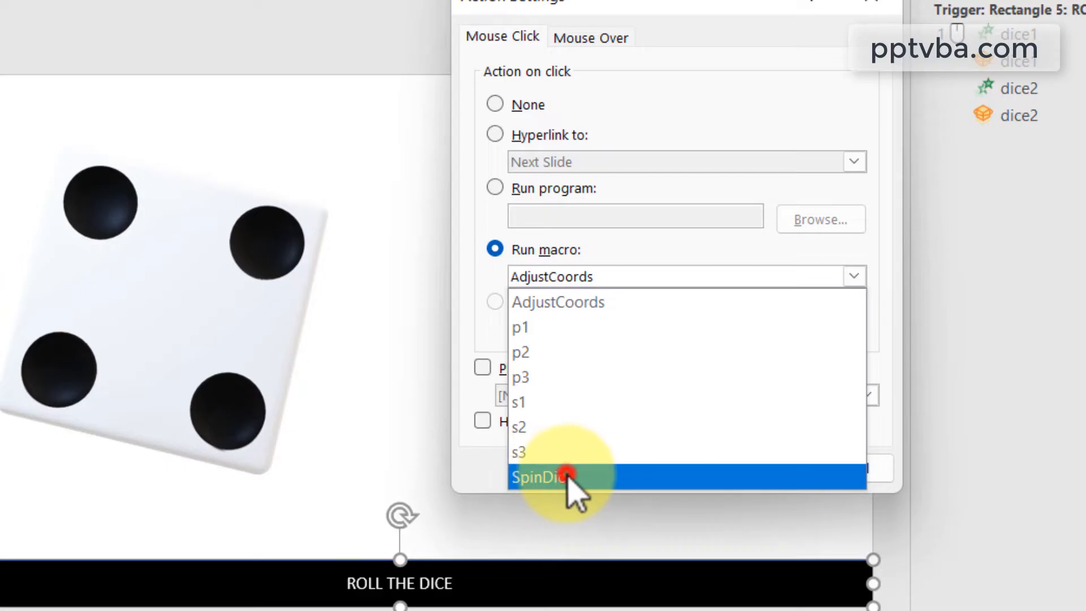
{"action": "left_click", "coordinate": [542, 476]}
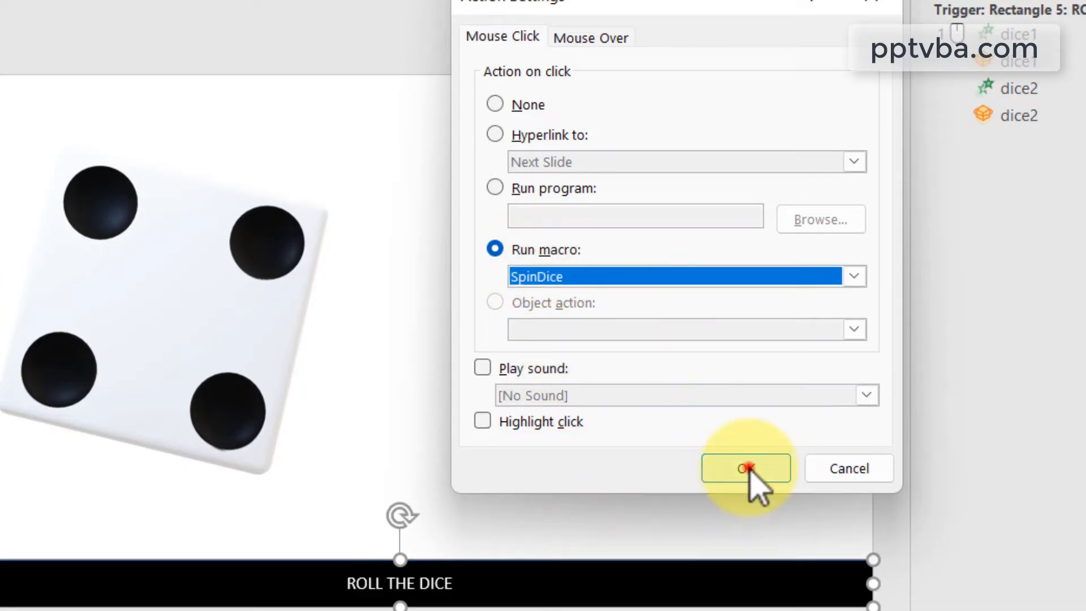
{"action": "left_click", "coordinate": [745, 468]}
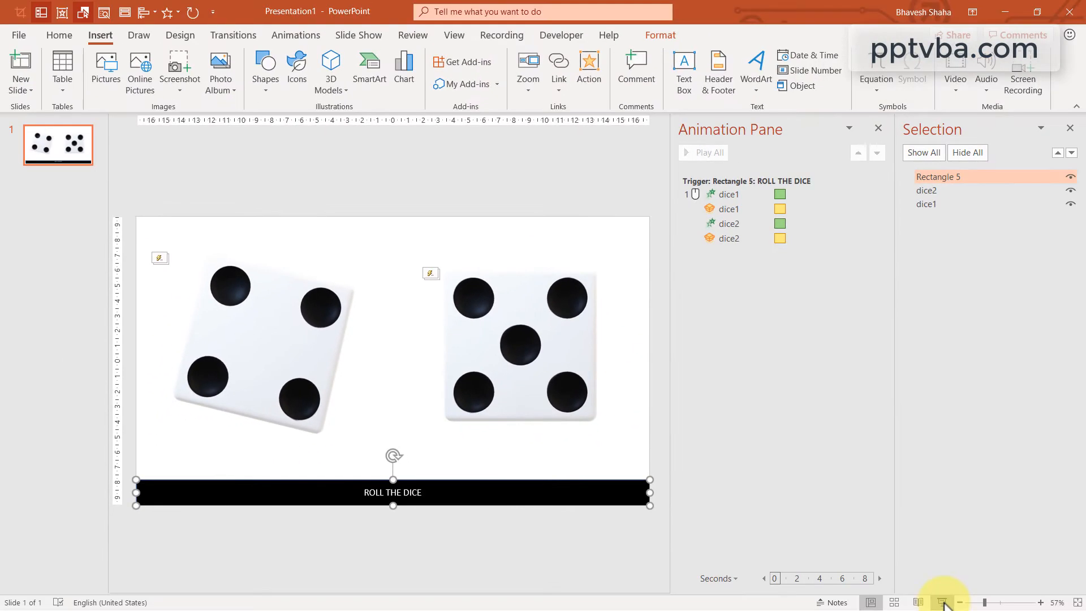
- Delete dice2 so only dice1 with its triggered animations remains above the bar
{"action": "left_click", "coordinate": [943, 601]}
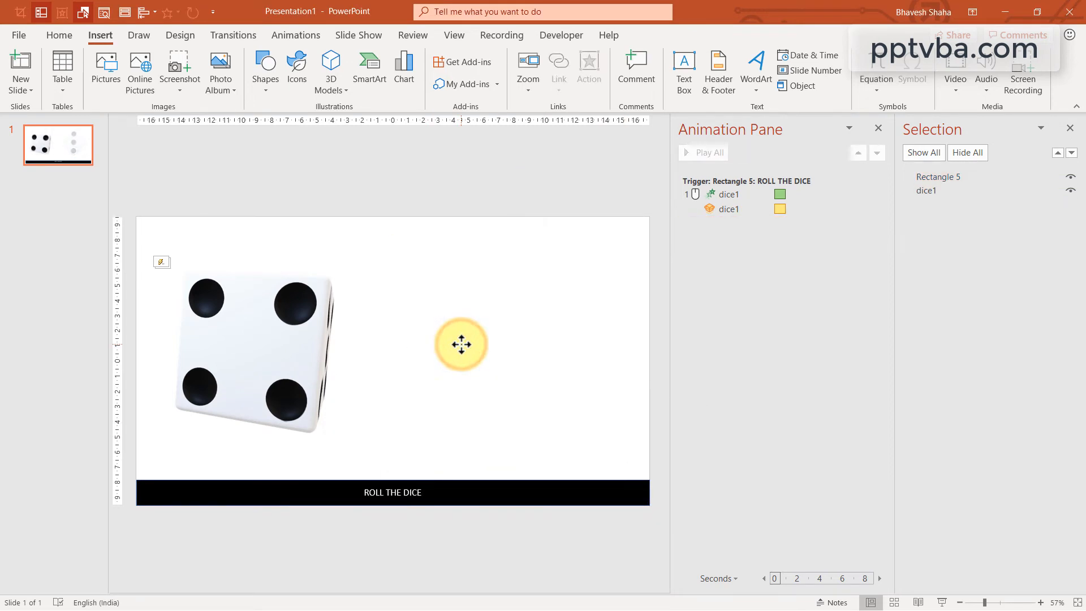
{"action": "left_click", "coordinate": [369, 84]}
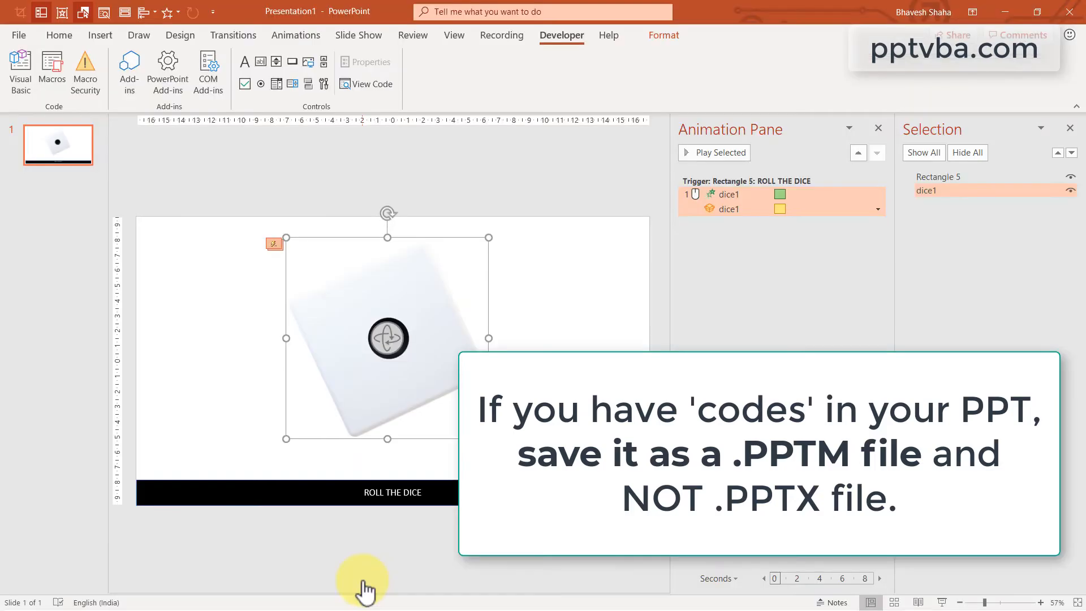
{"action": "mouse_move", "coordinate": [173, 146]}
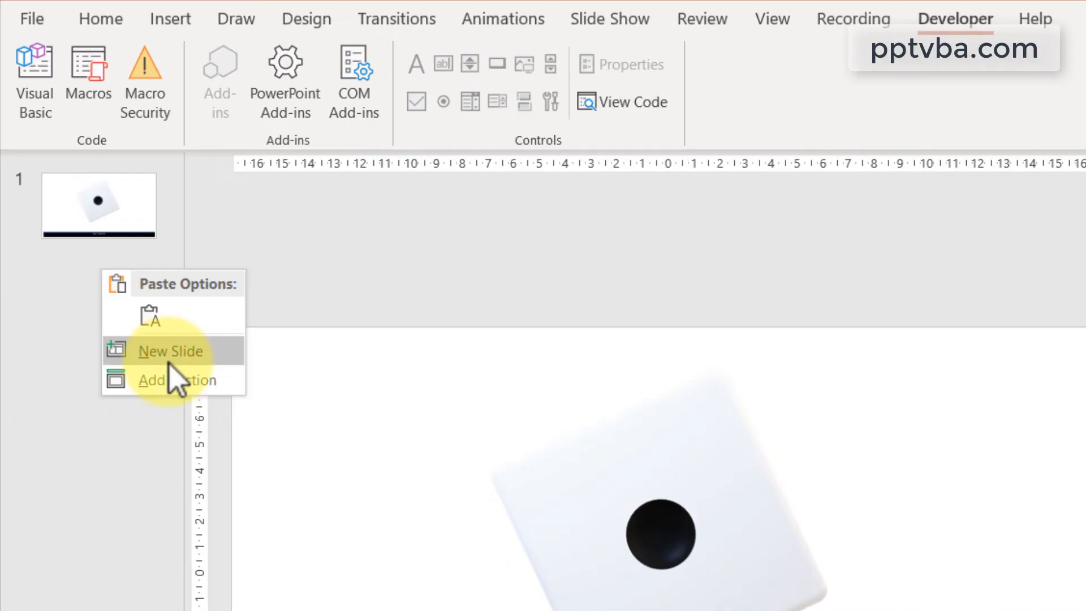
- Create a blank second slide and insert the six die-face pictures named a1–a5
{"action": "left_click", "coordinate": [169, 350]}
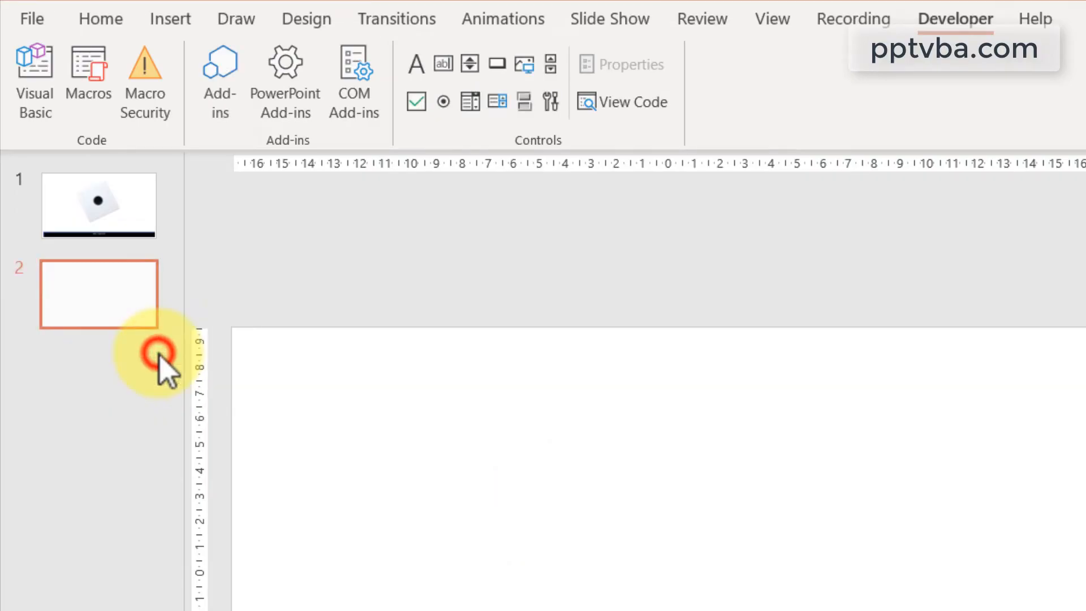
{"action": "left_click", "coordinate": [171, 19]}
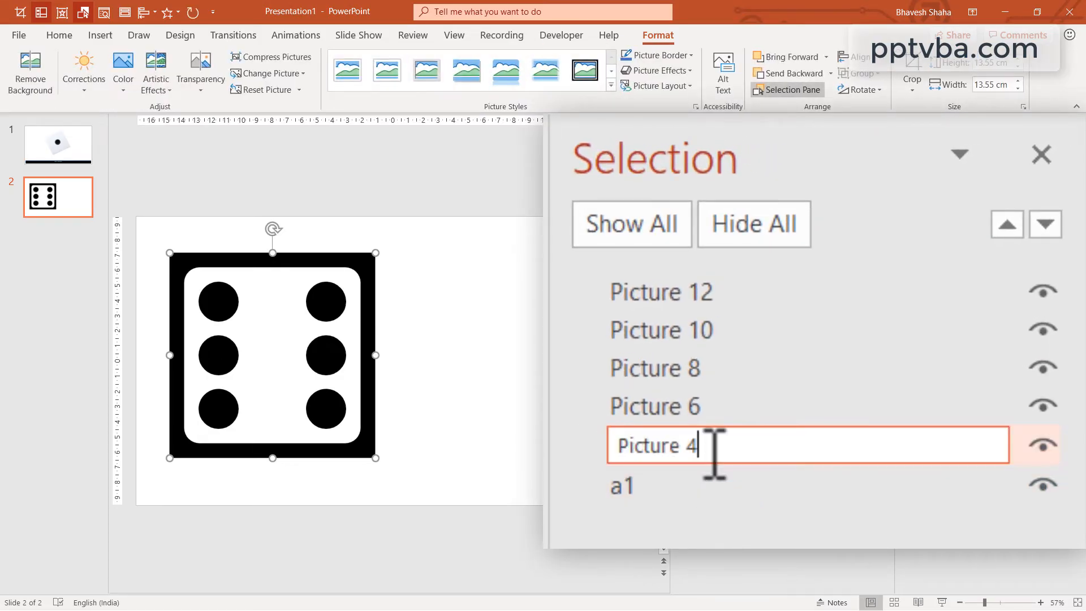
{"action": "type", "text": "q"}
{"action": "left_click", "coordinate": [807, 292]}
{"action": "type", "text": "a6"}
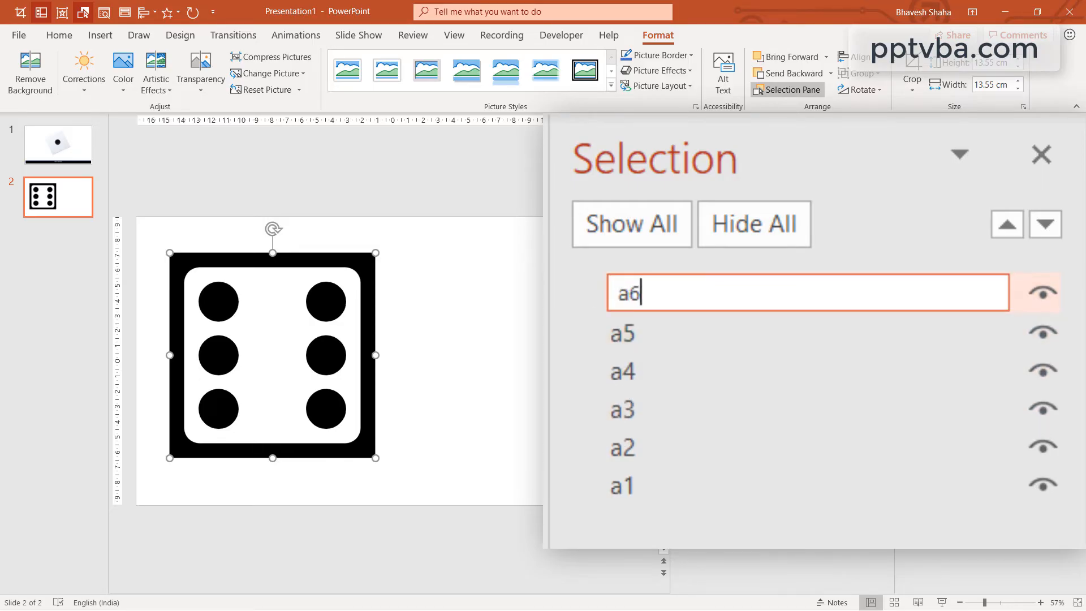
- Finish a6, copy the six faces to the right and rename the copies b1–b6
{"action": "left_click", "coordinate": [457, 498]}
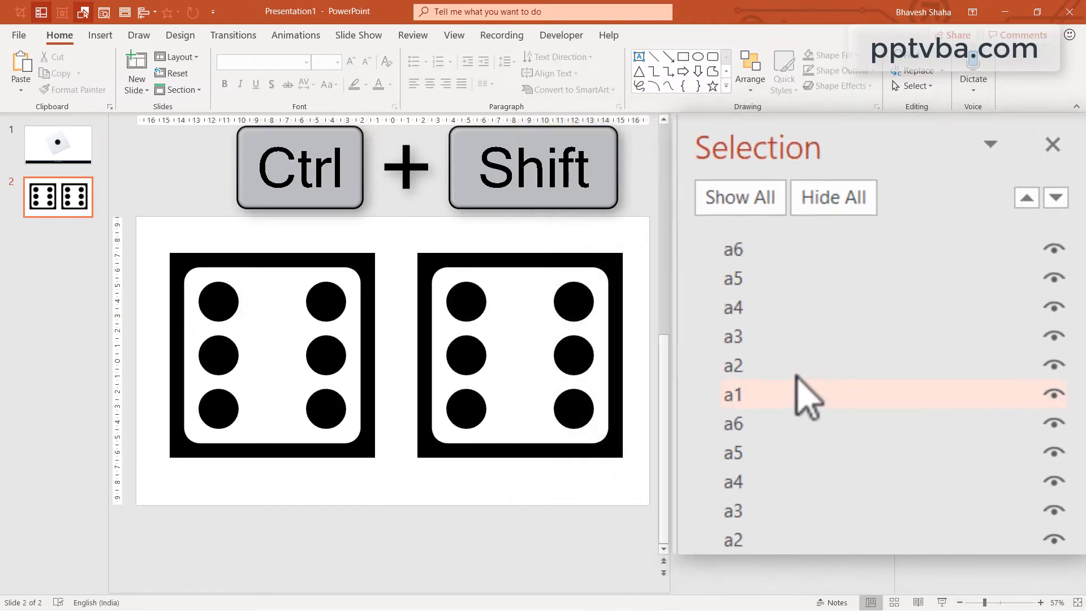
{"action": "double_click", "coordinate": [732, 393]}
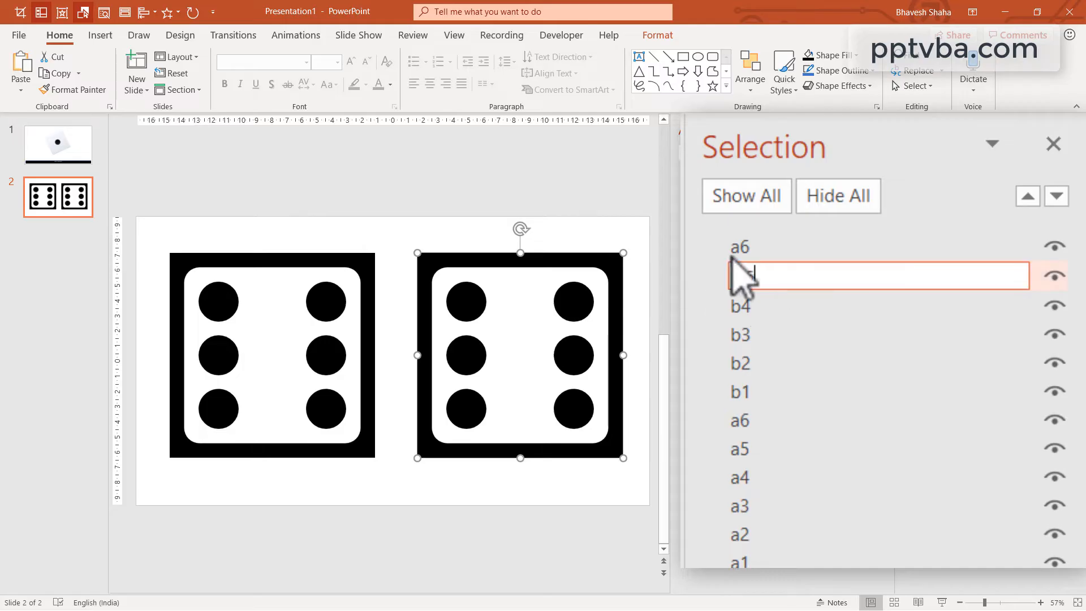
{"action": "left_click", "coordinate": [58, 144]}
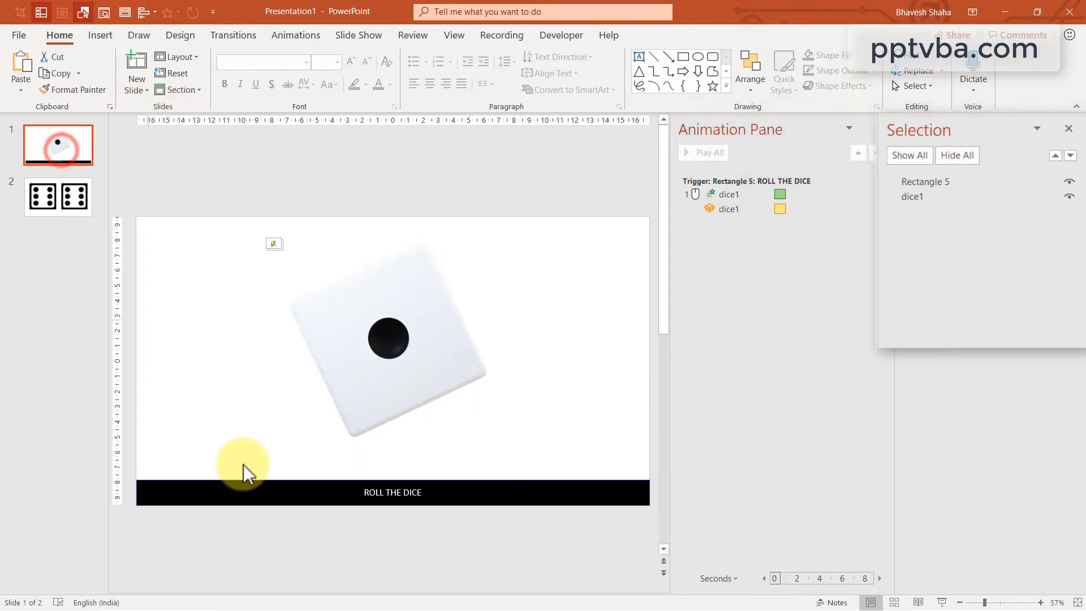
{"action": "left_click", "coordinate": [57, 196]}
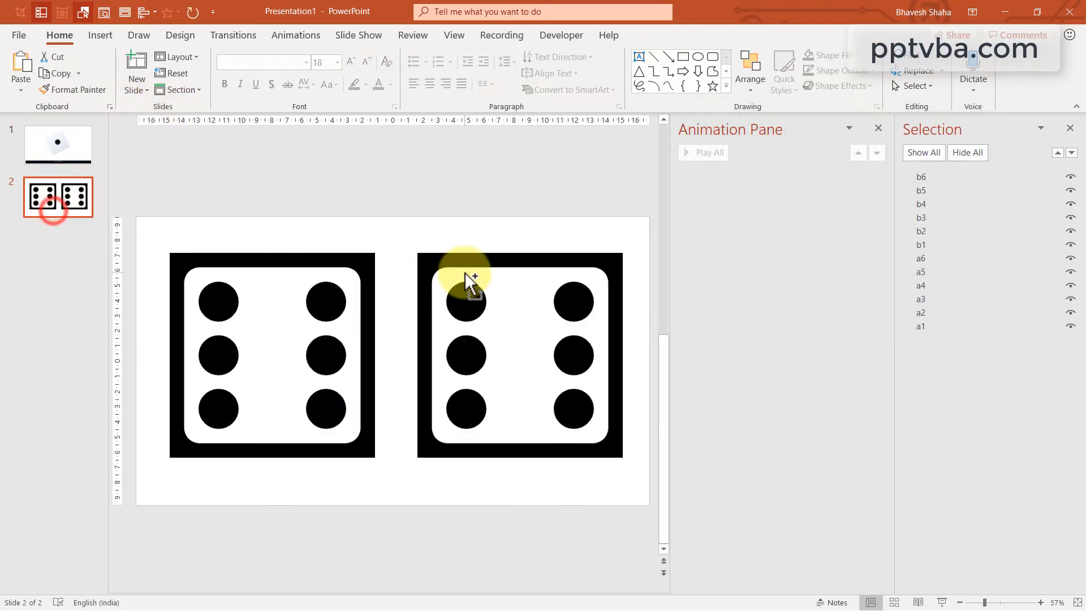
{"action": "left_click", "coordinate": [392, 491]}
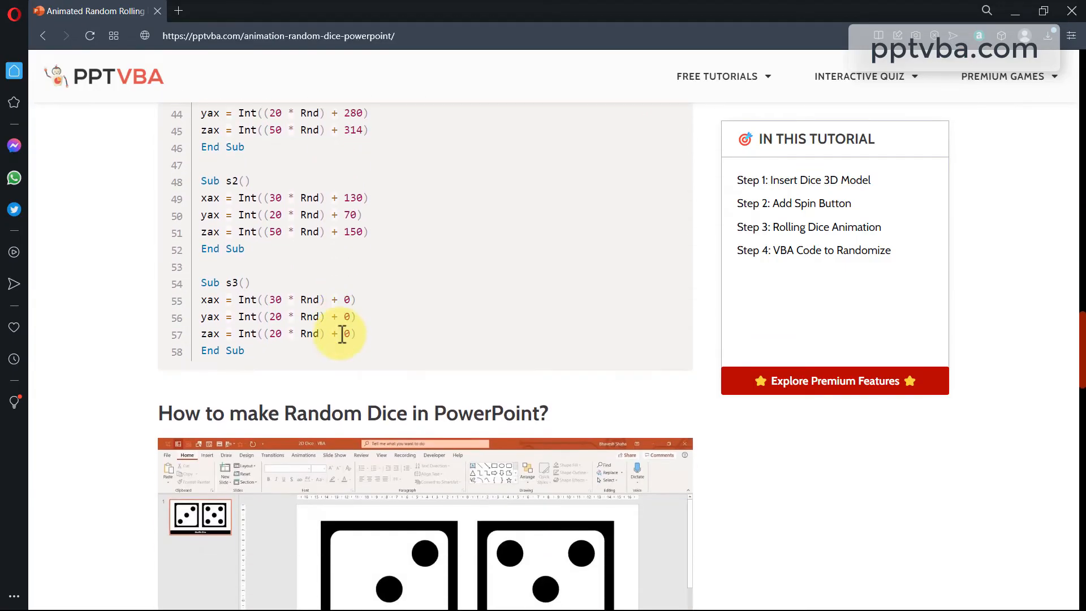
- Scroll the pptvba.com tutorial to the Sub s1–s3 code block and copy it
{"action": "scroll", "scroll_direction": "down", "scroll_amount": 3}
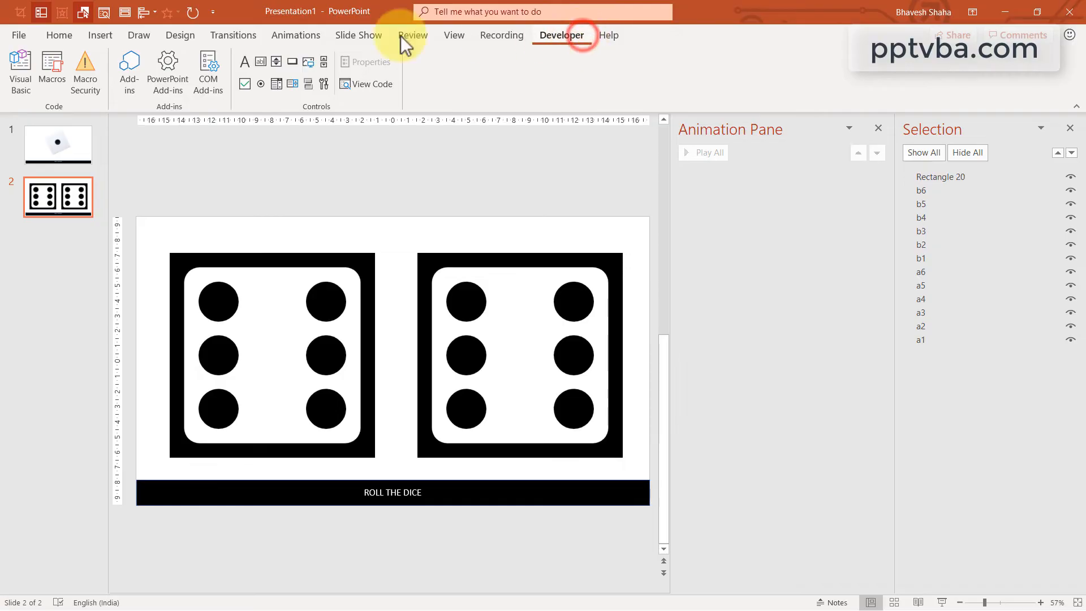
- Paste the p and s coordinate subroutines through s3 into the VBA module
{"action": "left_click", "coordinate": [19, 73]}
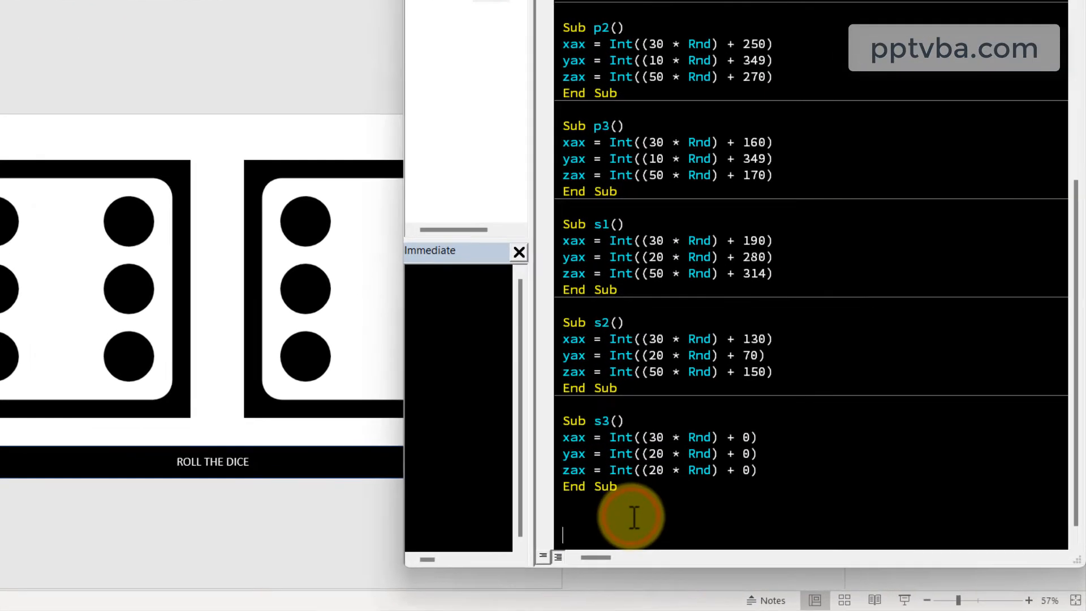
{"action": "scroll", "scroll_direction": "down", "scroll_amount": 3}
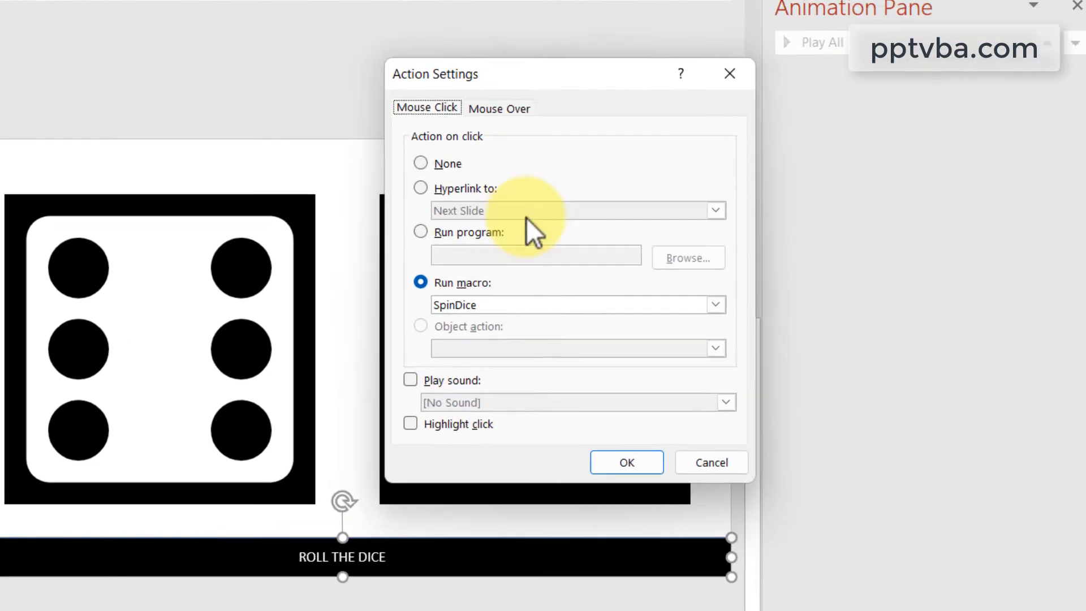
- Assign the ShuffleDice macro as the Run macro action for slide 2's bar
{"action": "left_click", "coordinate": [715, 304]}
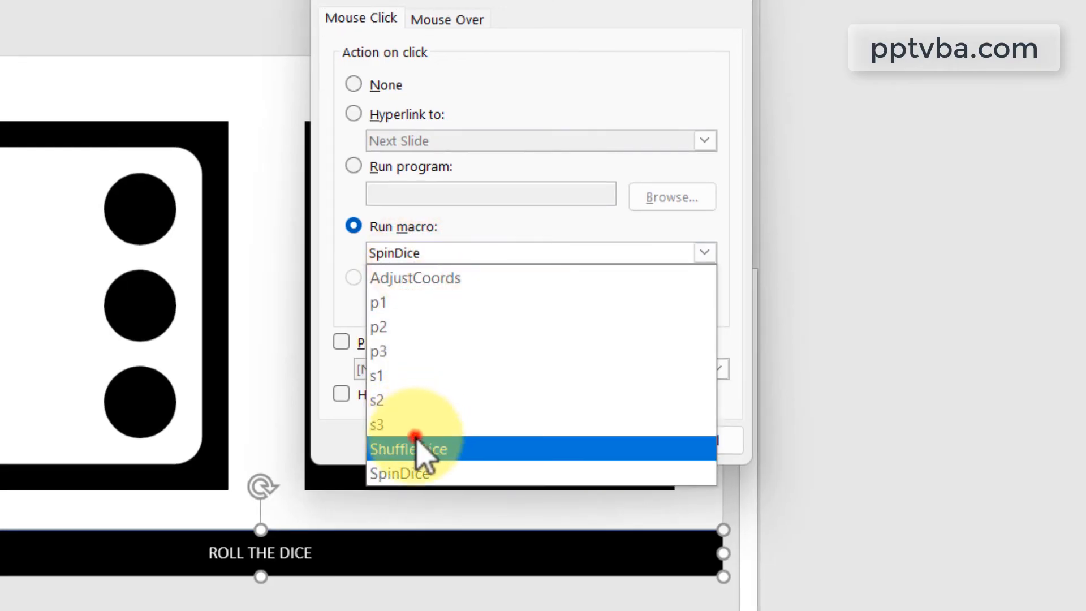
{"action": "left_click", "coordinate": [408, 449]}
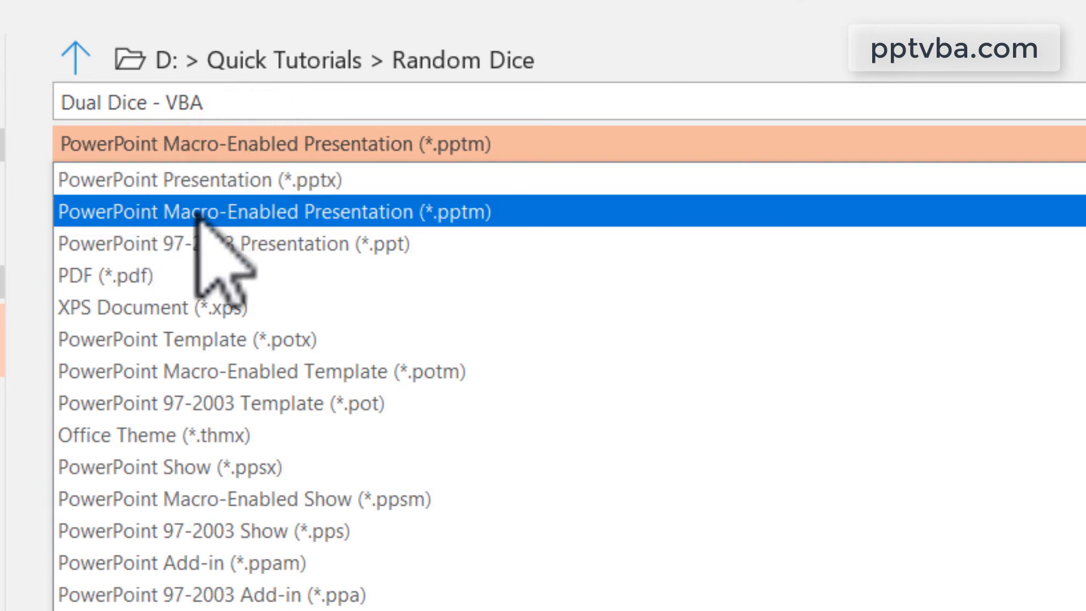
{"action": "mouse_move", "coordinate": [457, 249]}
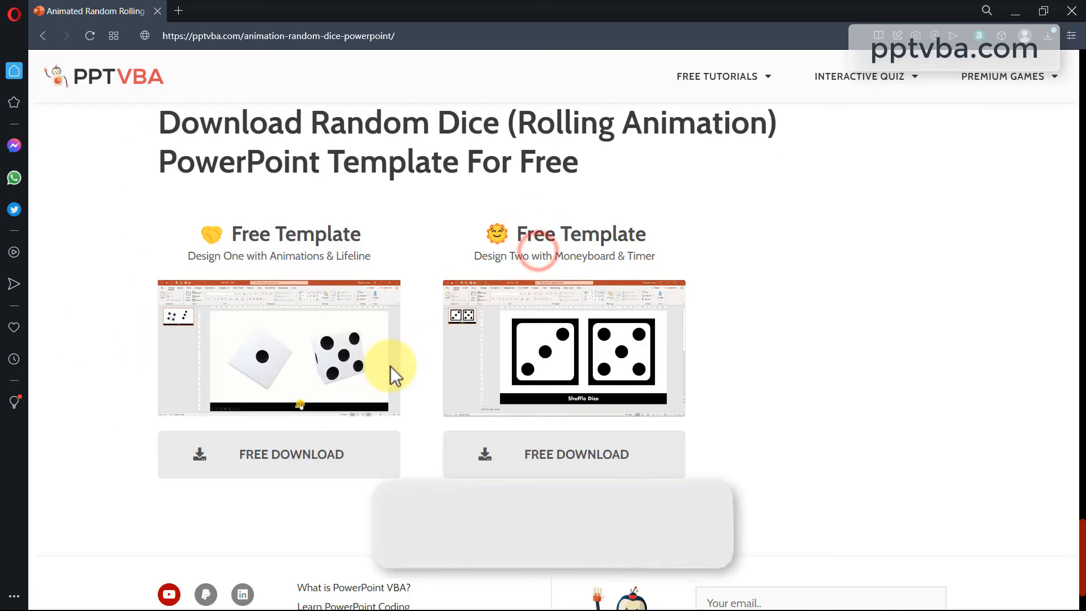
{"action": "left_click", "coordinate": [278, 455]}
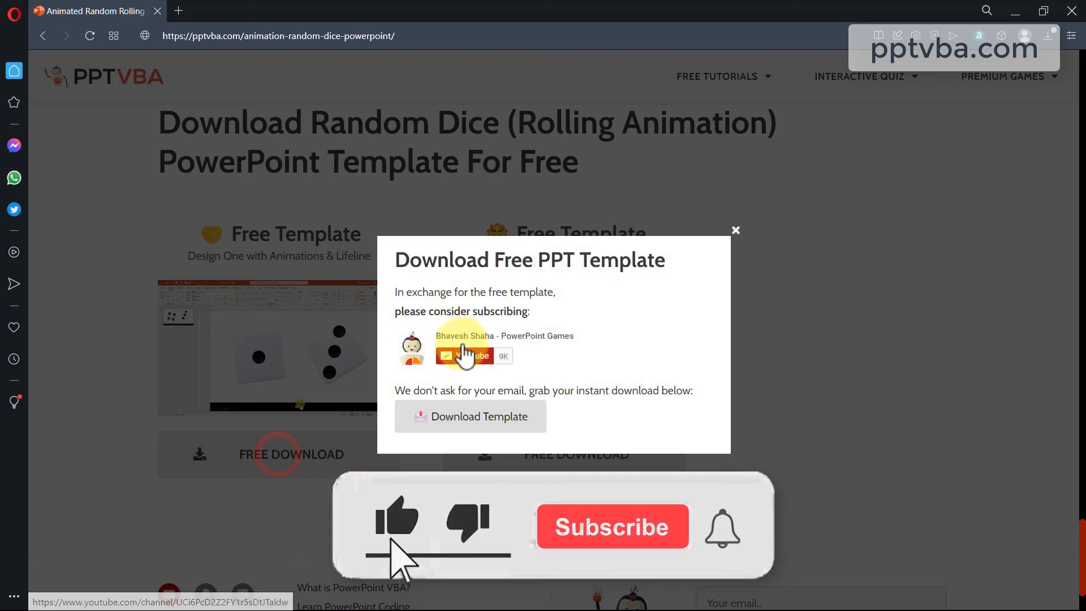
{"action": "left_click", "coordinate": [611, 526]}
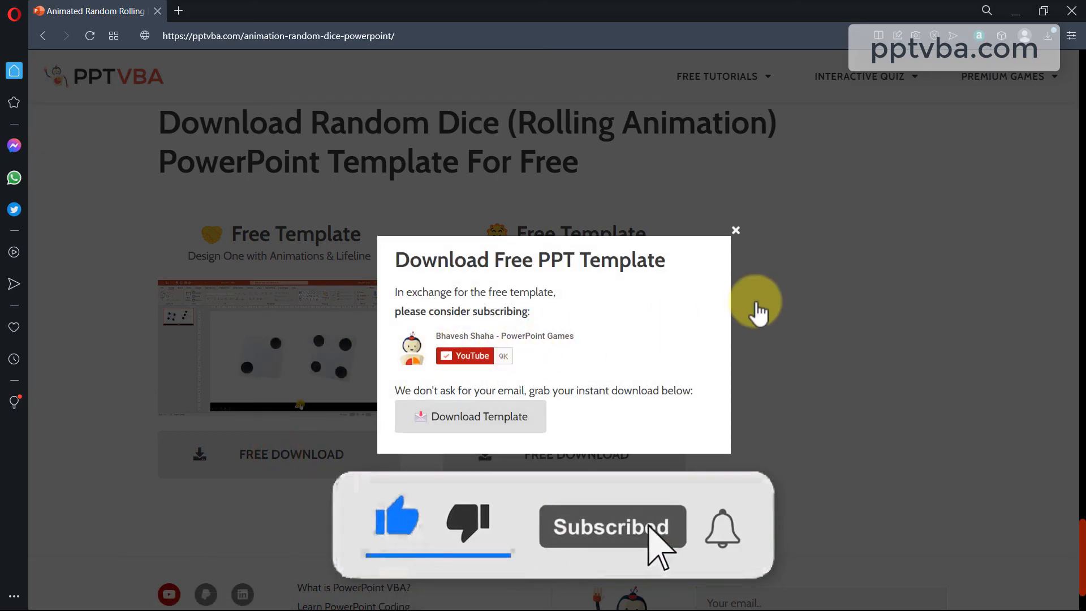
{"action": "left_click", "coordinate": [735, 230]}
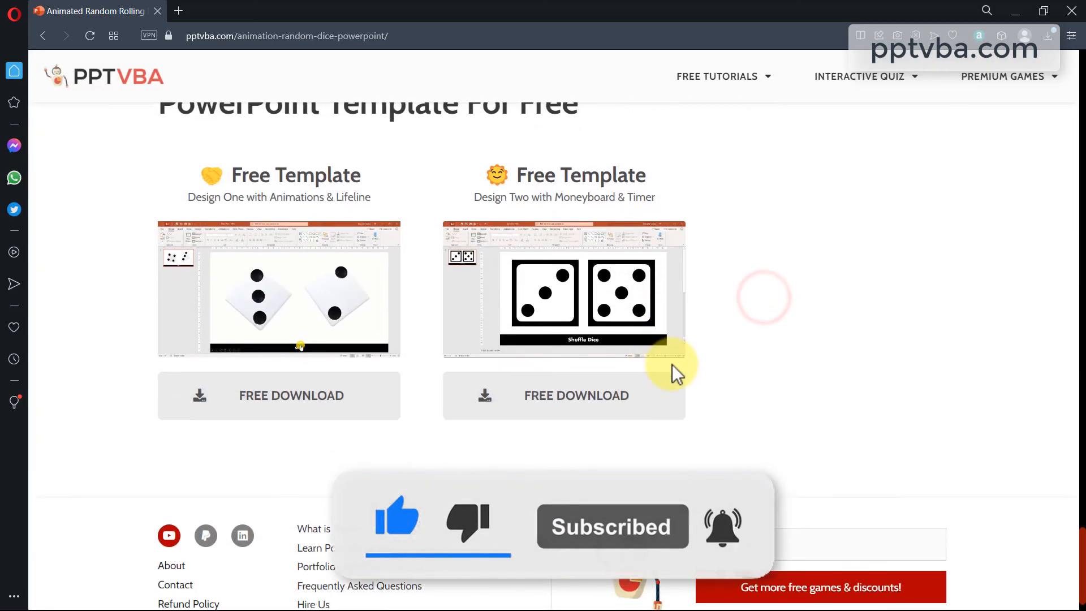